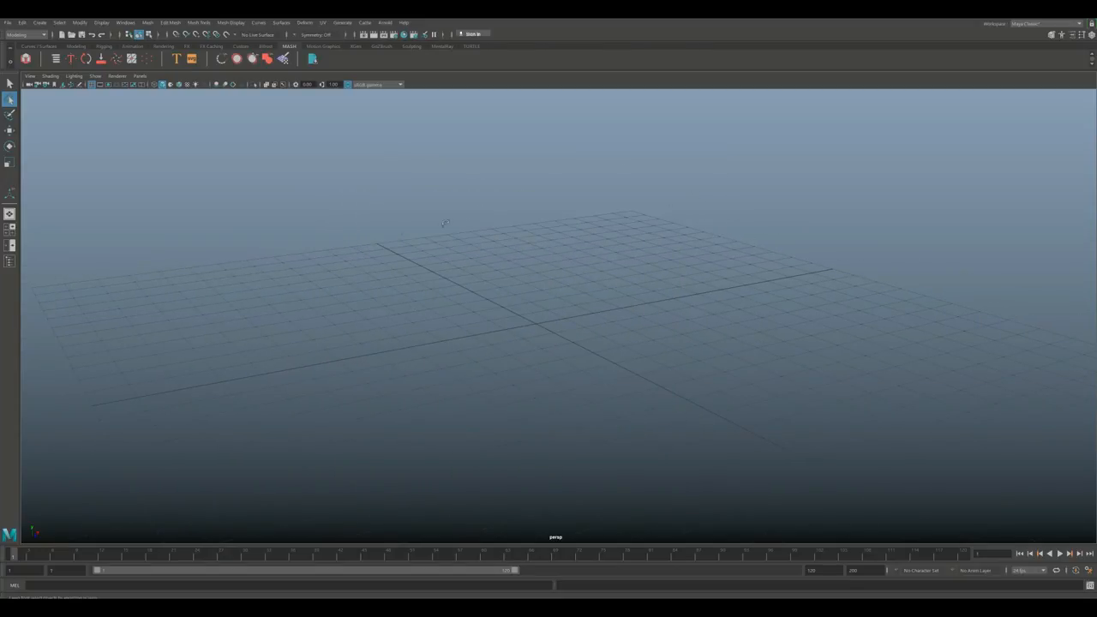
pyautogui.moveTo(422, 360)
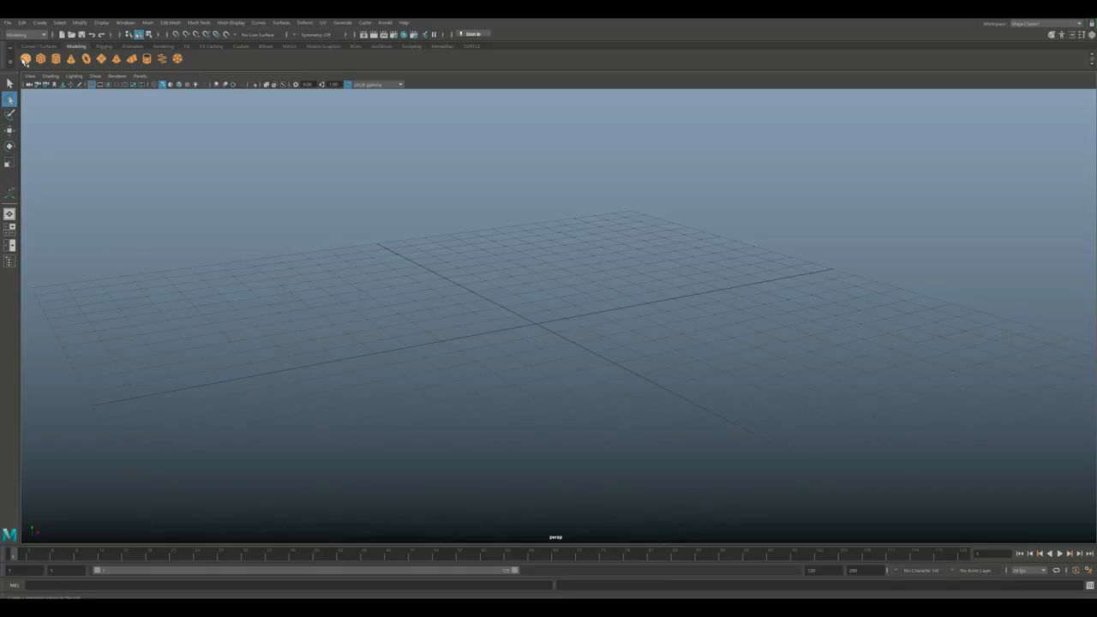
# - Create a polygon sphere at the origin from the Poly Modeling shelf
pyautogui.click(24, 58)
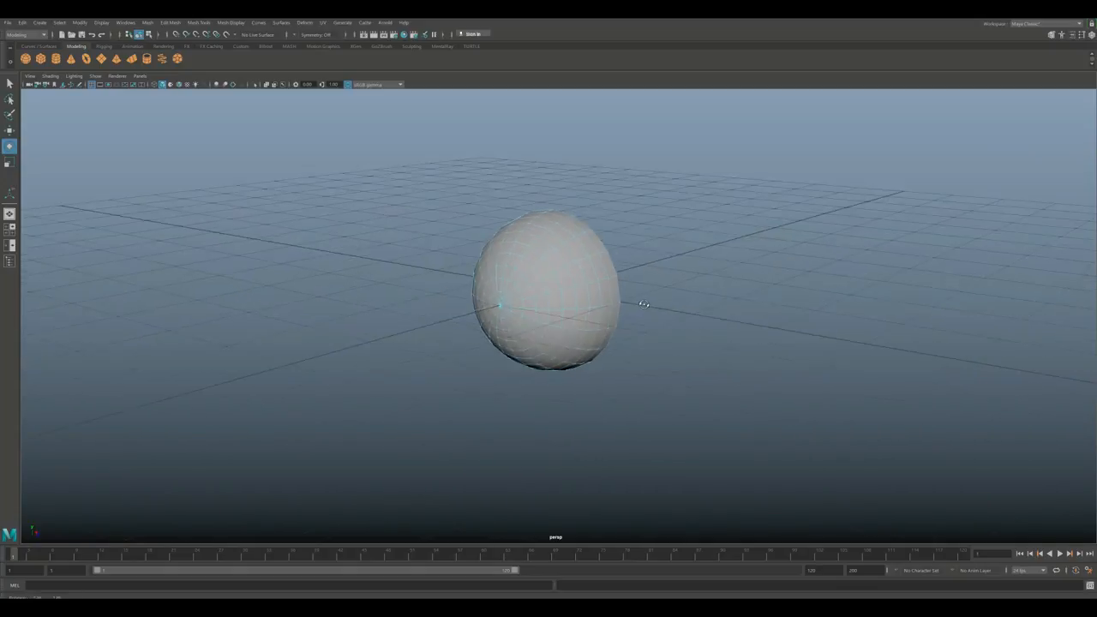
# - Pull the sphere's side vertices out into a soft pointed tip using soft selection
pyautogui.rightClick(466, 302)
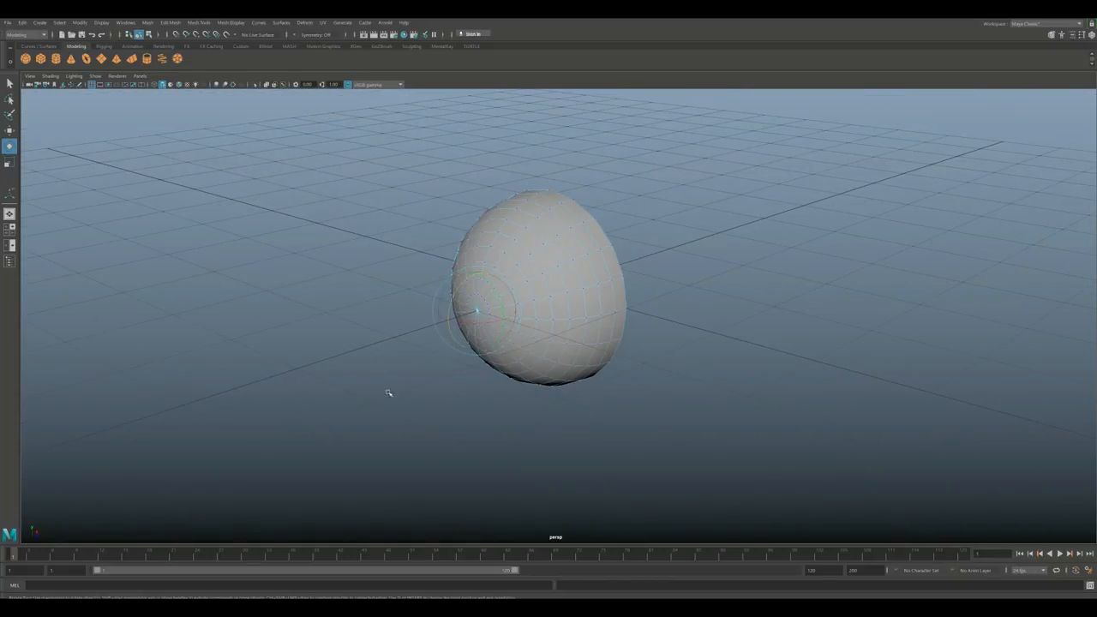
pyautogui.press('b')
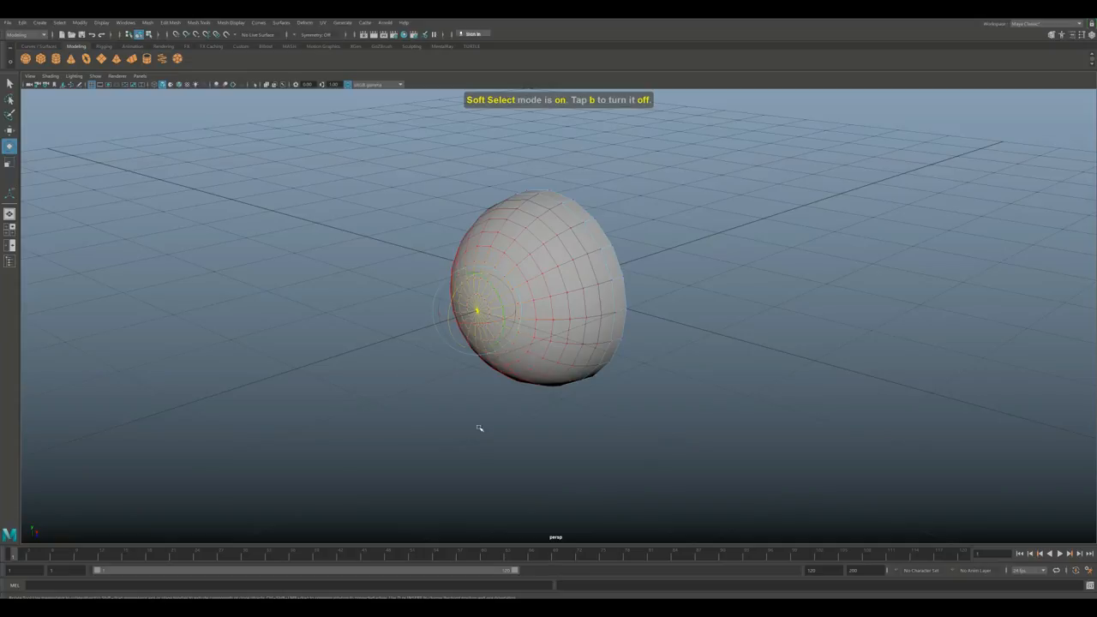
pyautogui.moveTo(631, 401)
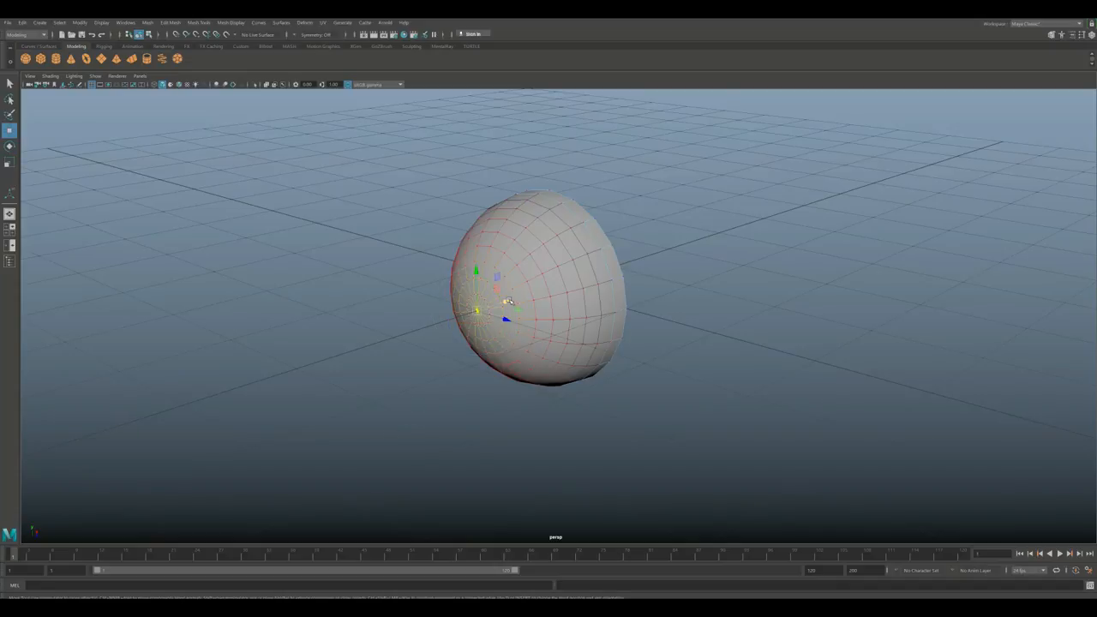
pyautogui.moveTo(507, 308); pyautogui.dragTo(459, 317)
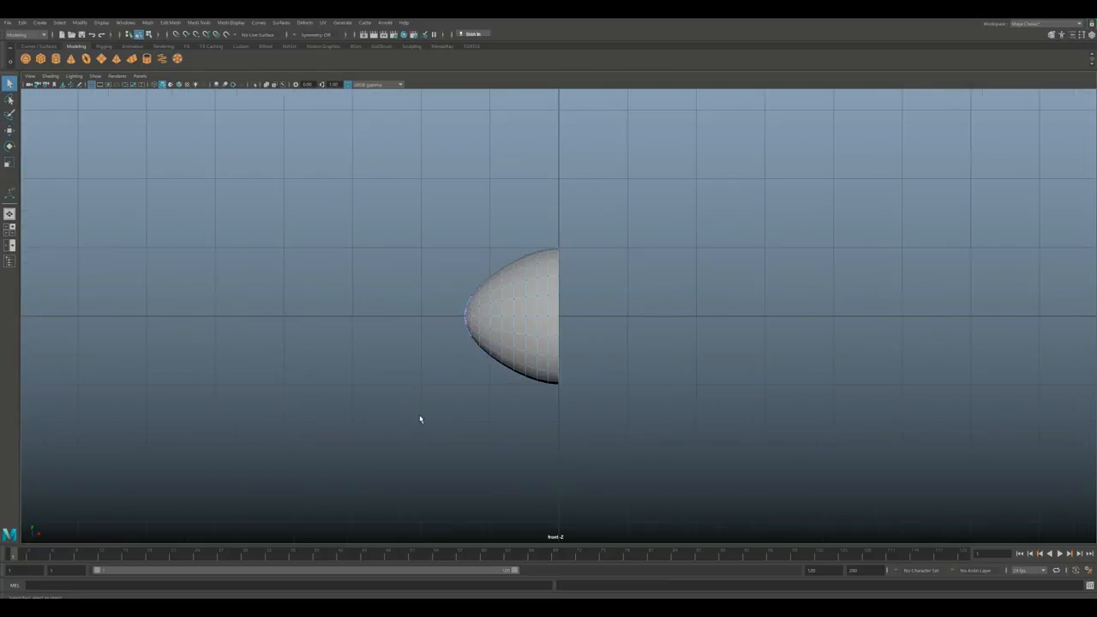
# - Insert an extra edge ring on the dome with Multi-Cut in the perspective view
pyautogui.click(199, 22)
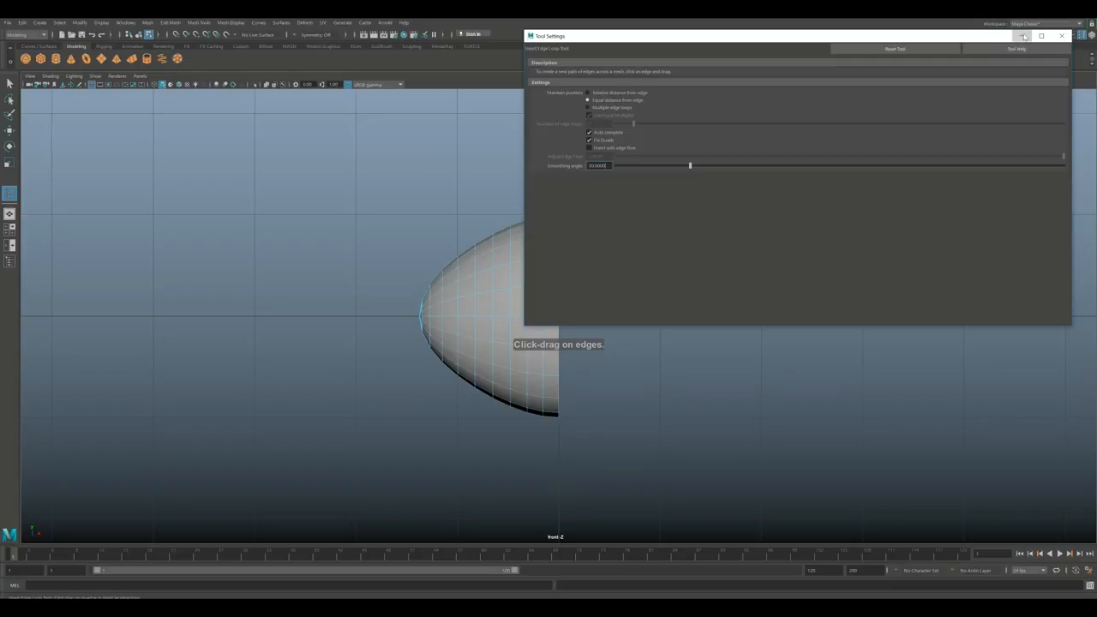
pyautogui.click(1063, 34)
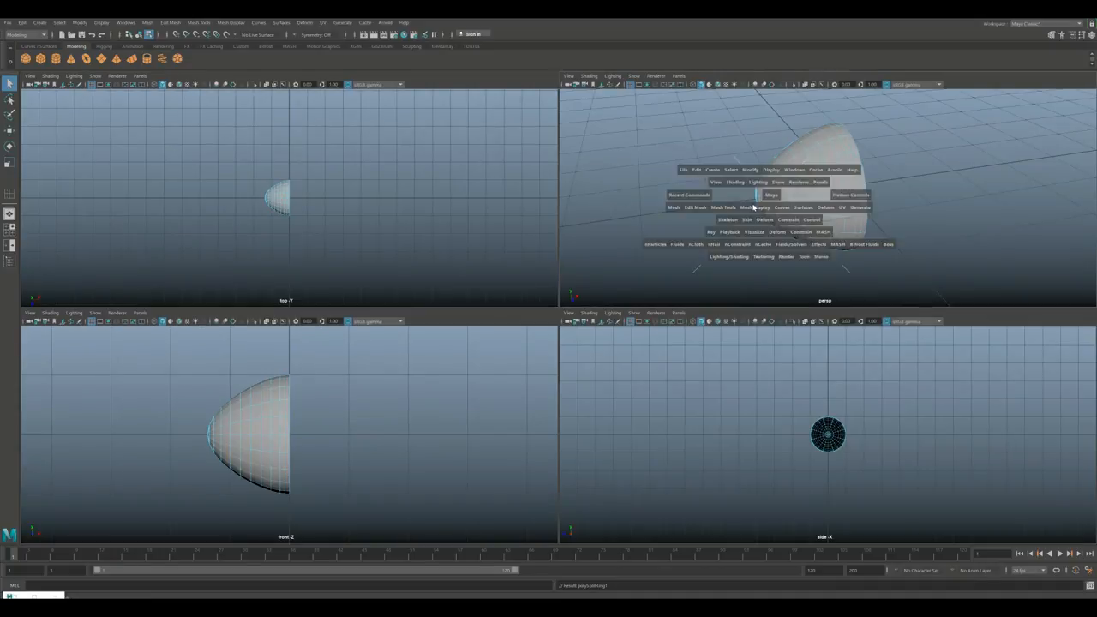
pyautogui.press('space')
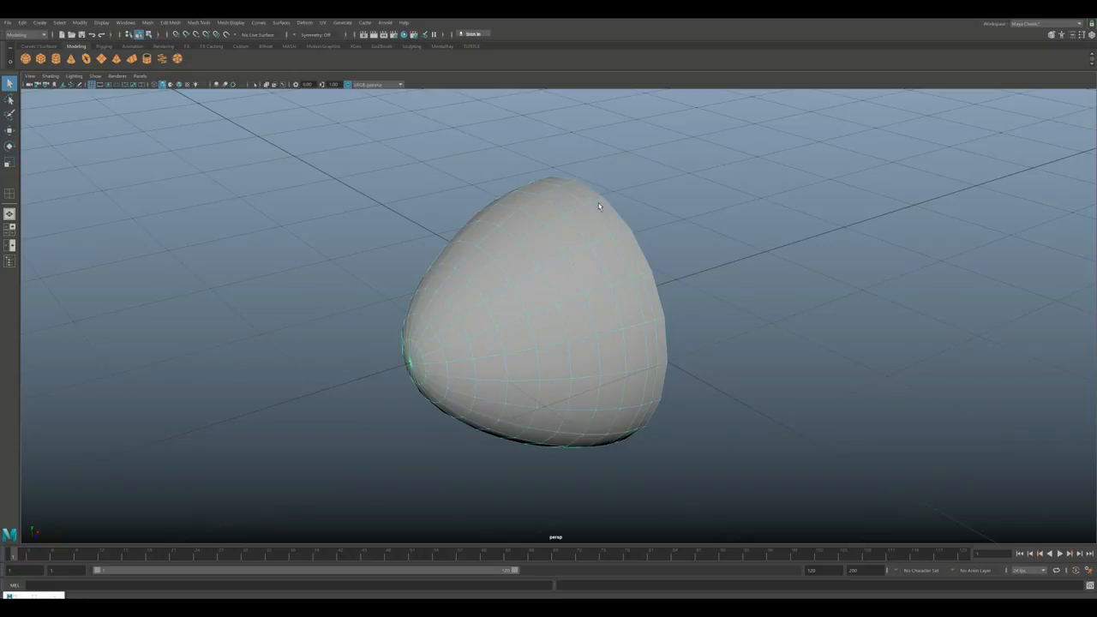
# - Apply Mesh > Smooth to turn the dome into a denser, rounder mesh
pyautogui.click(147, 22)
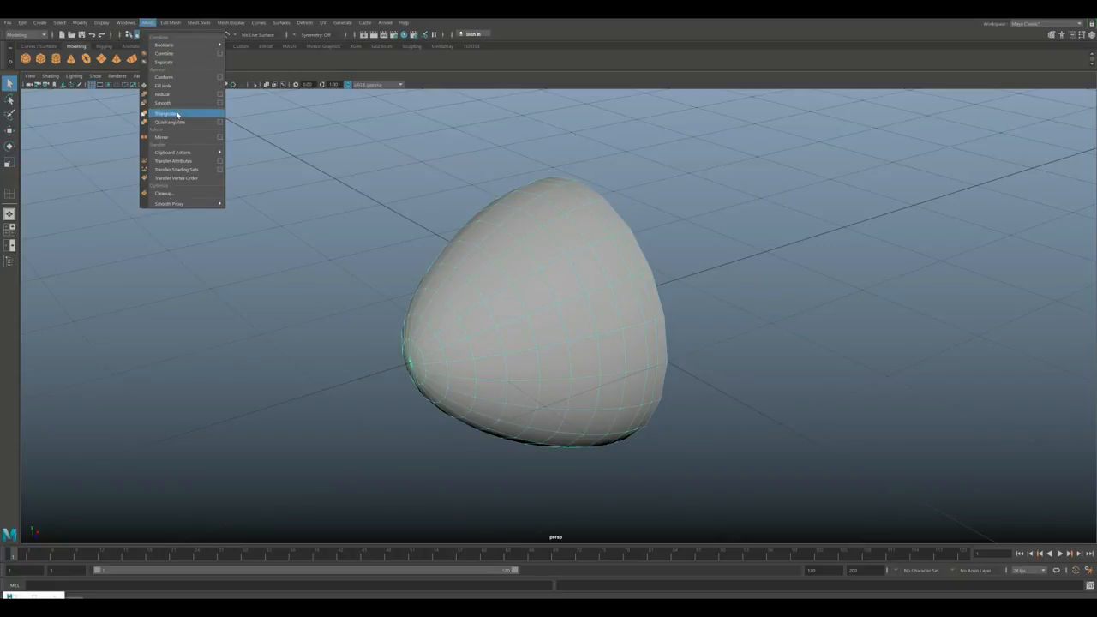
pyautogui.click(161, 103)
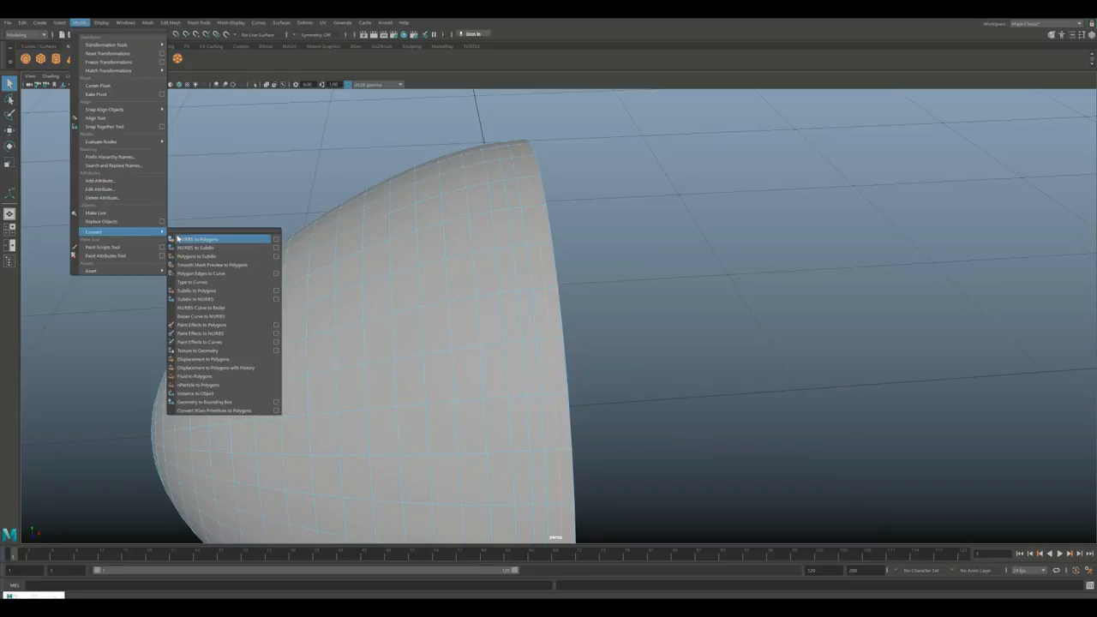
pyautogui.moveTo(199, 315)
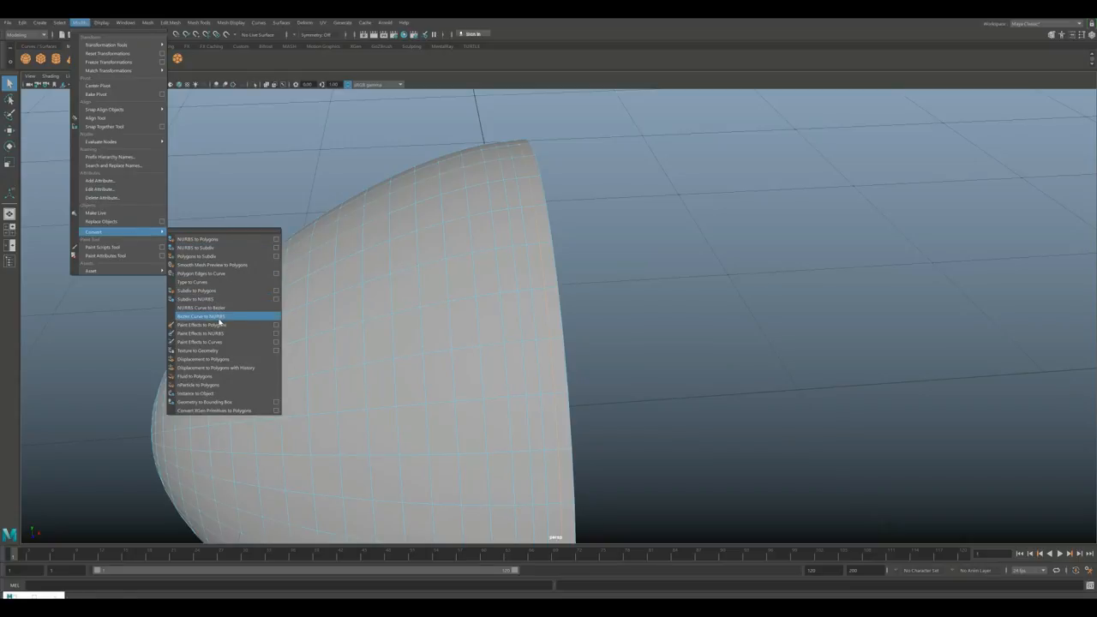
pyautogui.moveTo(231, 274)
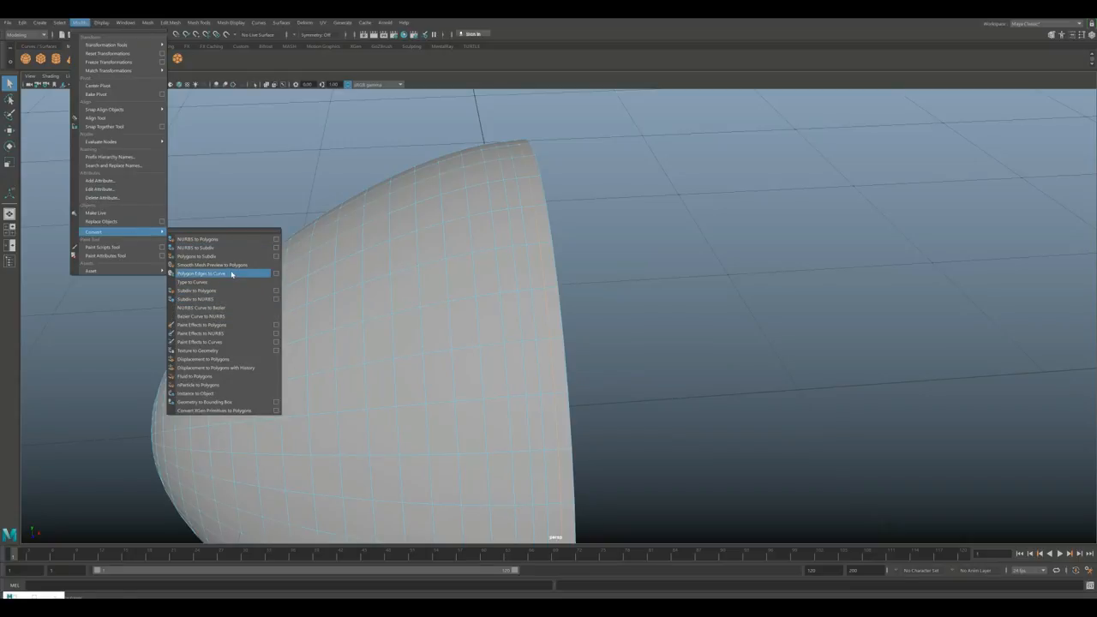
# - Convert the base edge loop to a seam curve via Polygon Edges to Curve with its degree set
pyautogui.click(276, 273)
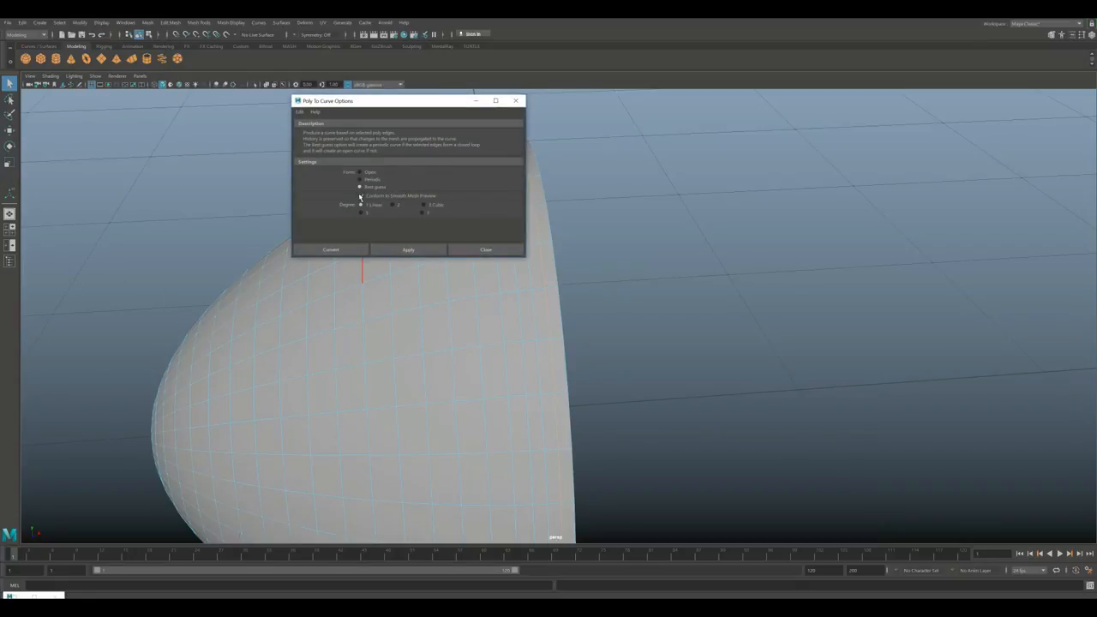
pyautogui.click(360, 196)
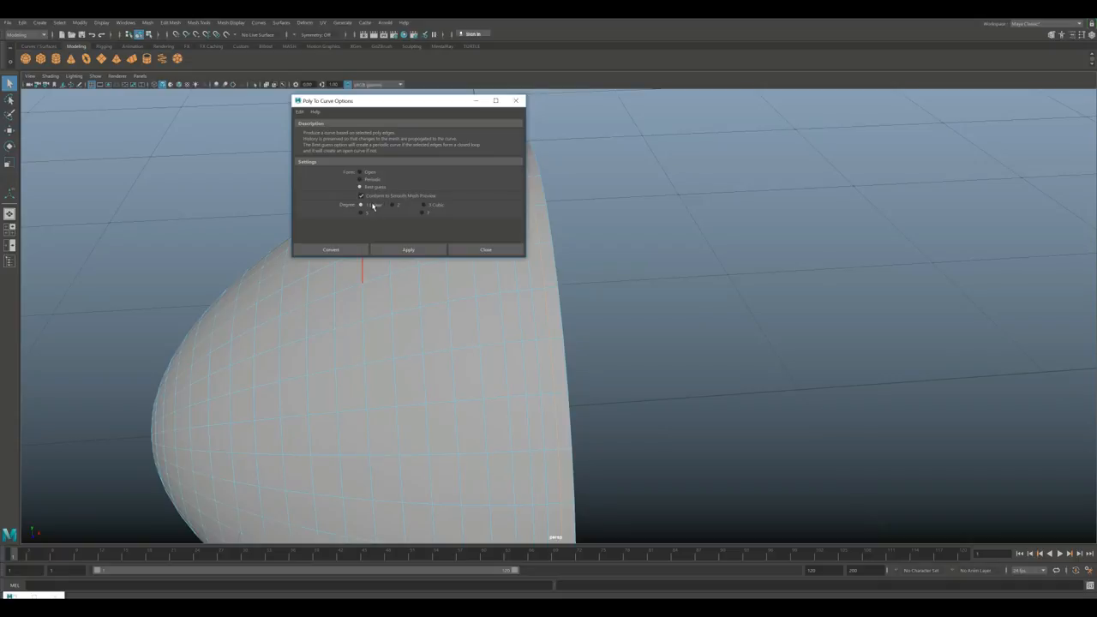
pyautogui.click(331, 250)
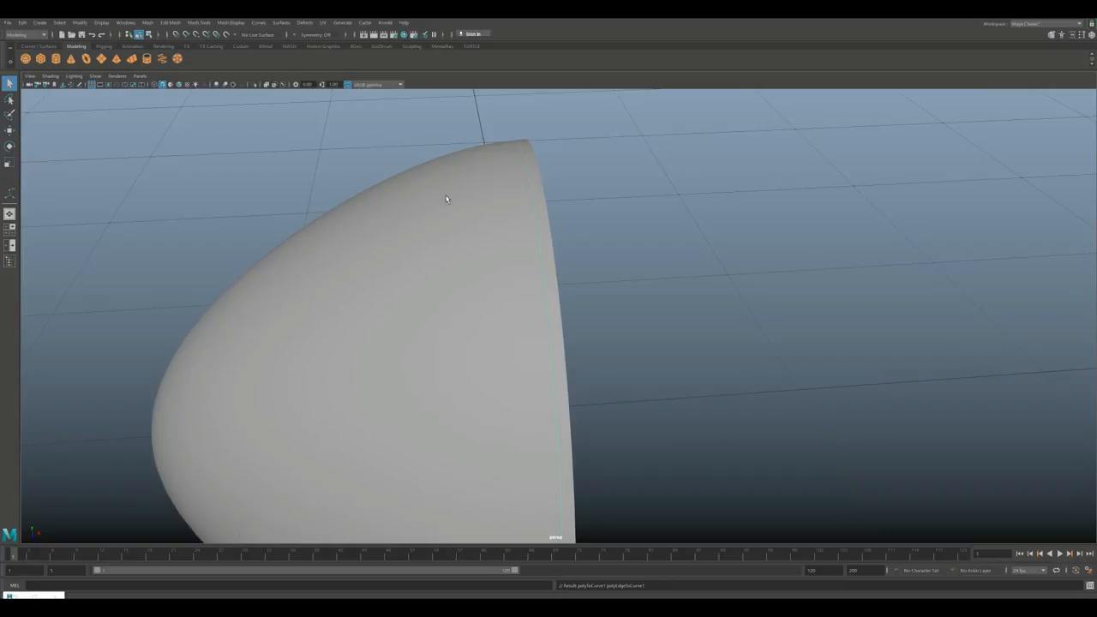
pyautogui.moveTo(540, 212)
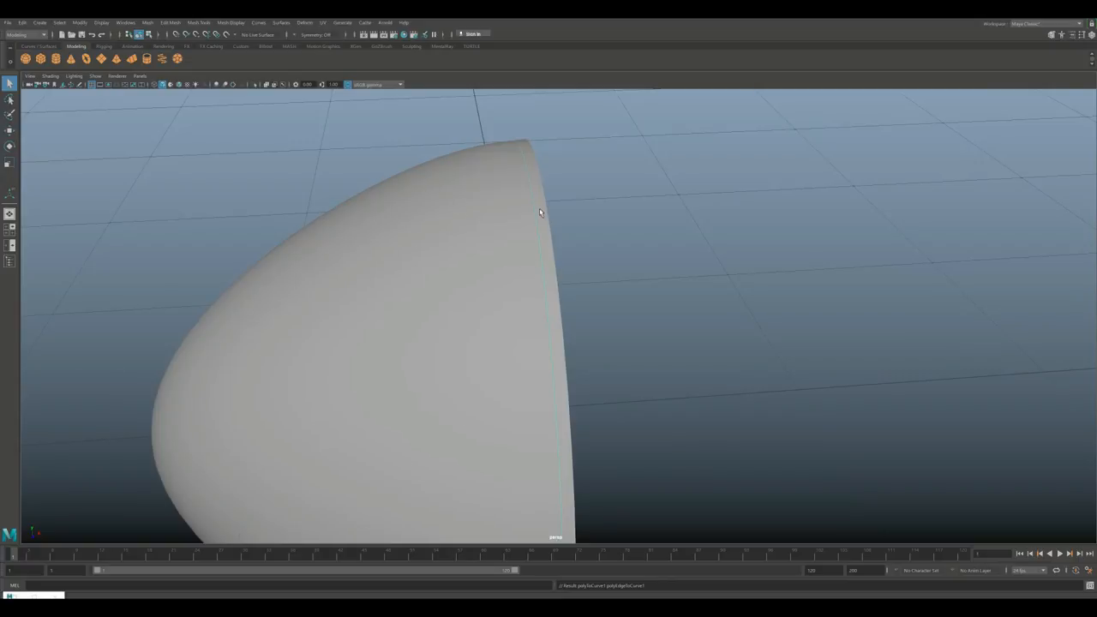
pyautogui.moveTo(530, 294)
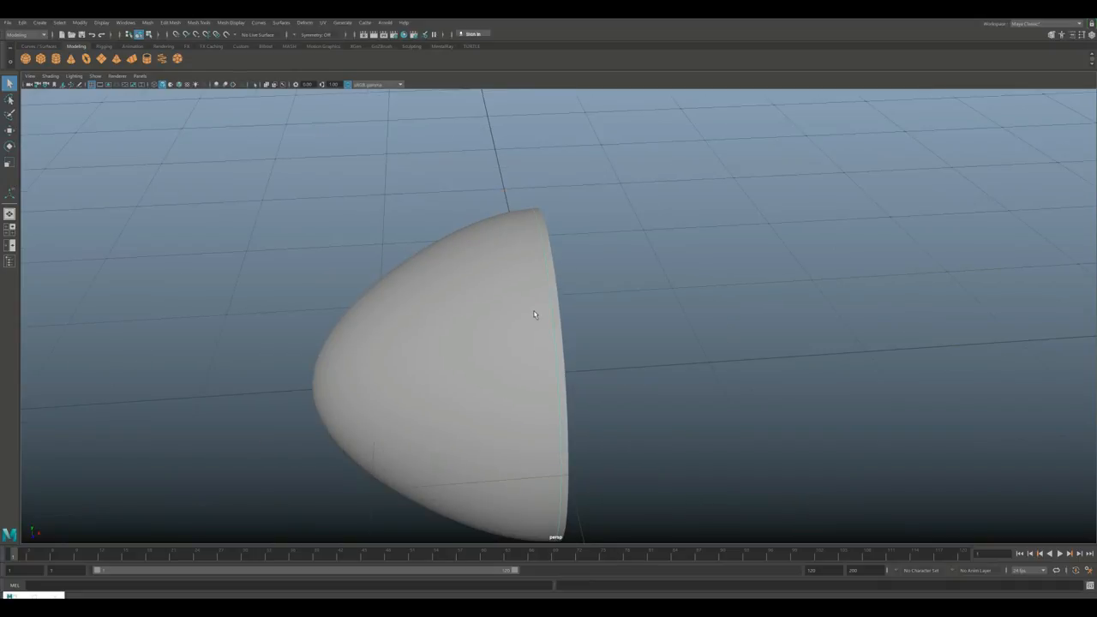
pyautogui.moveTo(591, 322)
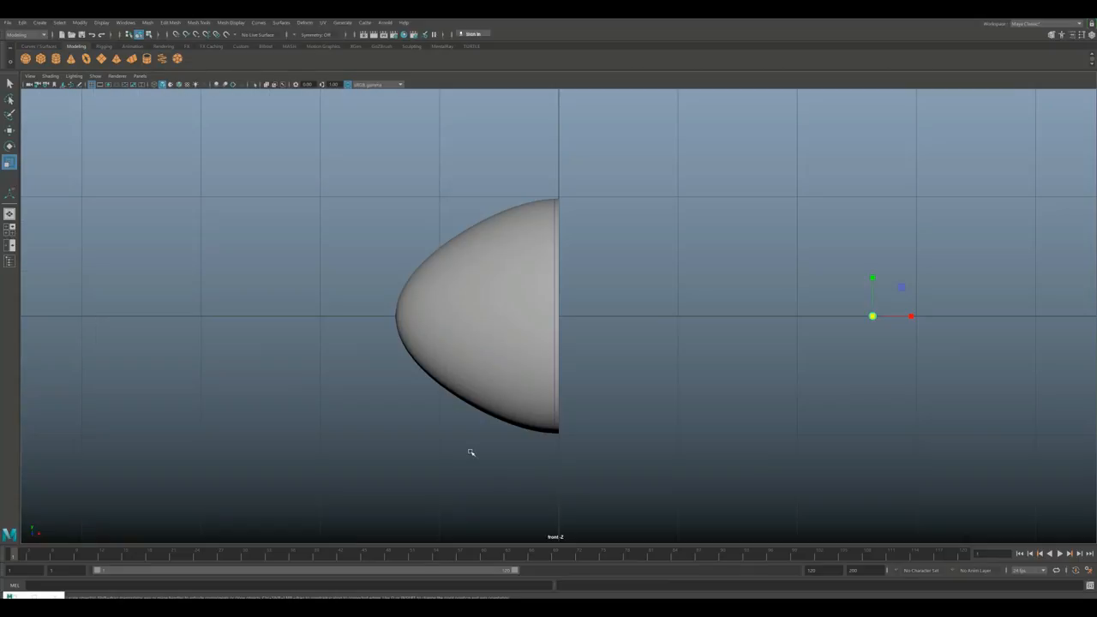
# - Scale the small half sphere's vertices down in Y into a low rivet dome
pyautogui.rightClick(555, 322)
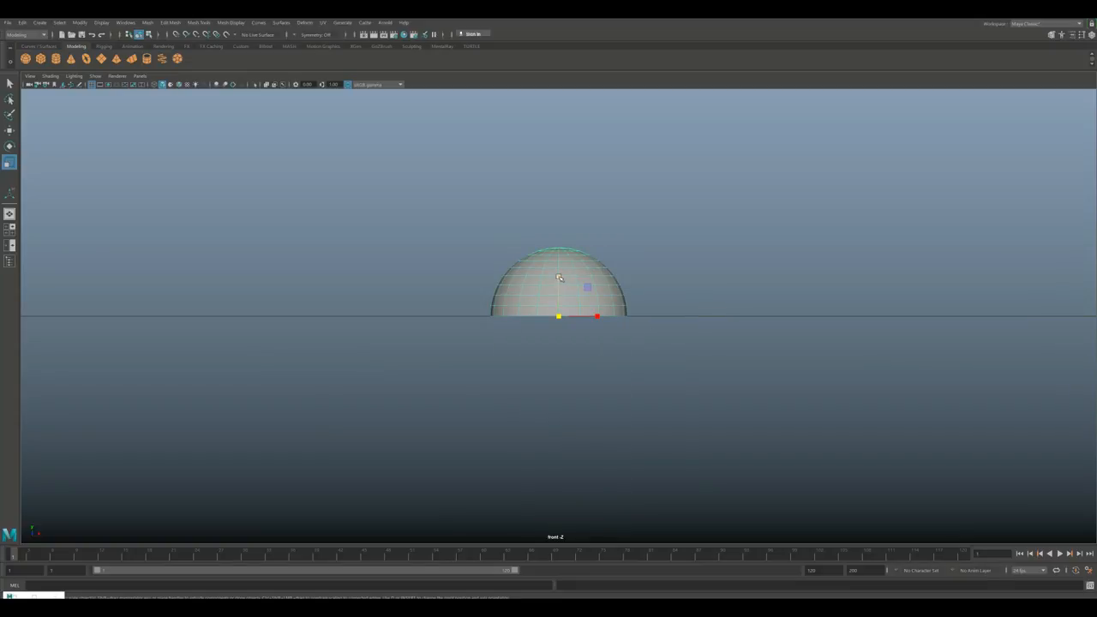
pyautogui.moveTo(559, 278); pyautogui.dragTo(559, 305)
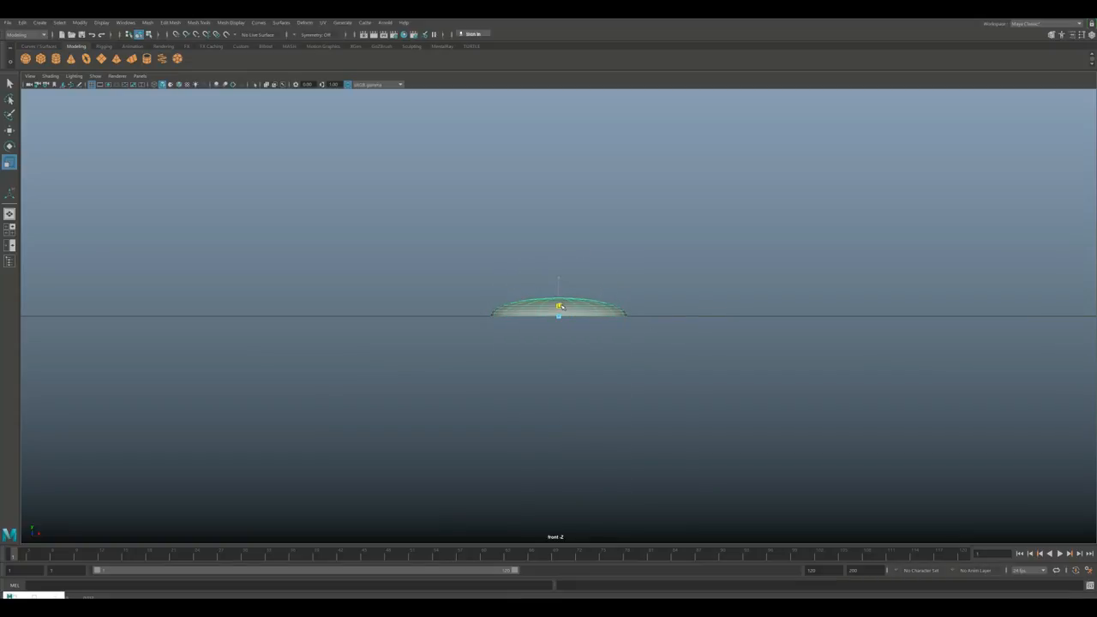
pyautogui.click(11, 230)
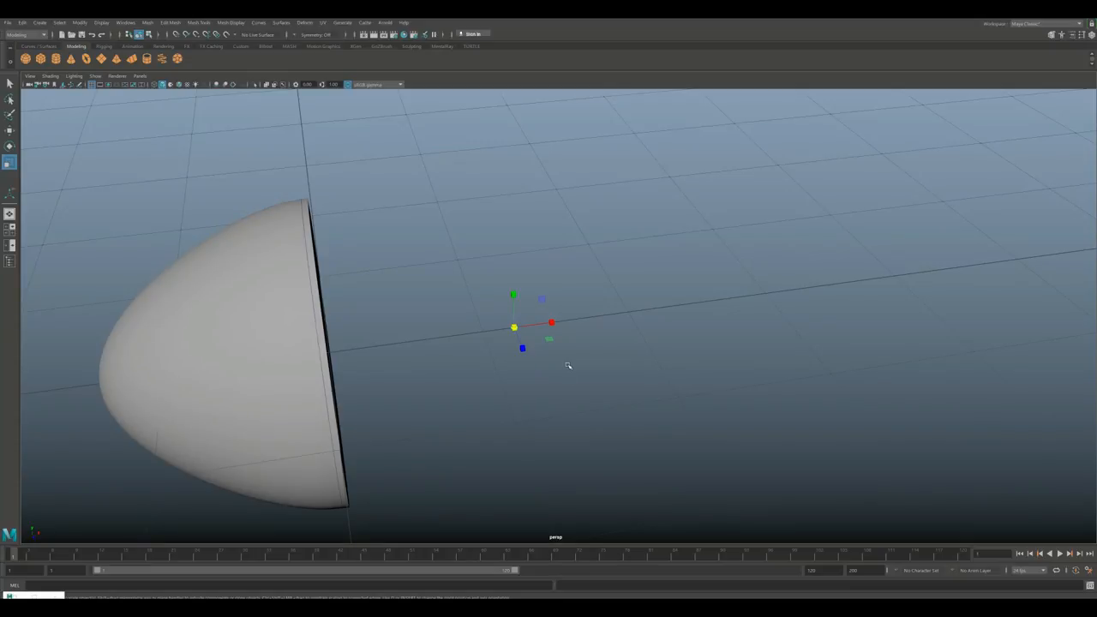
pyautogui.moveTo(541, 353)
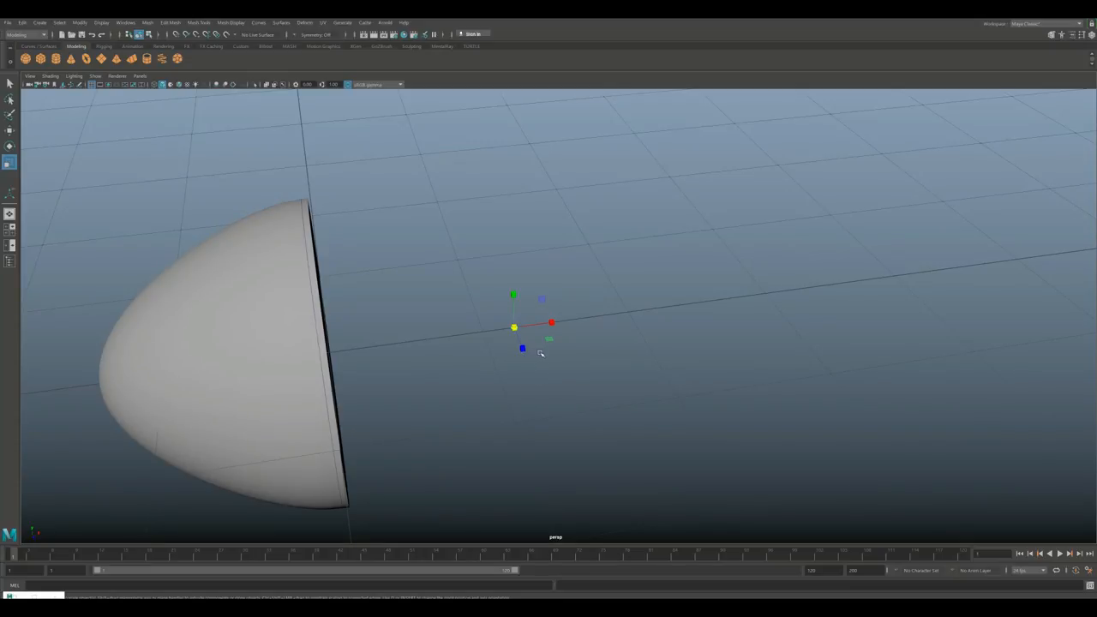
pyautogui.moveTo(477, 391)
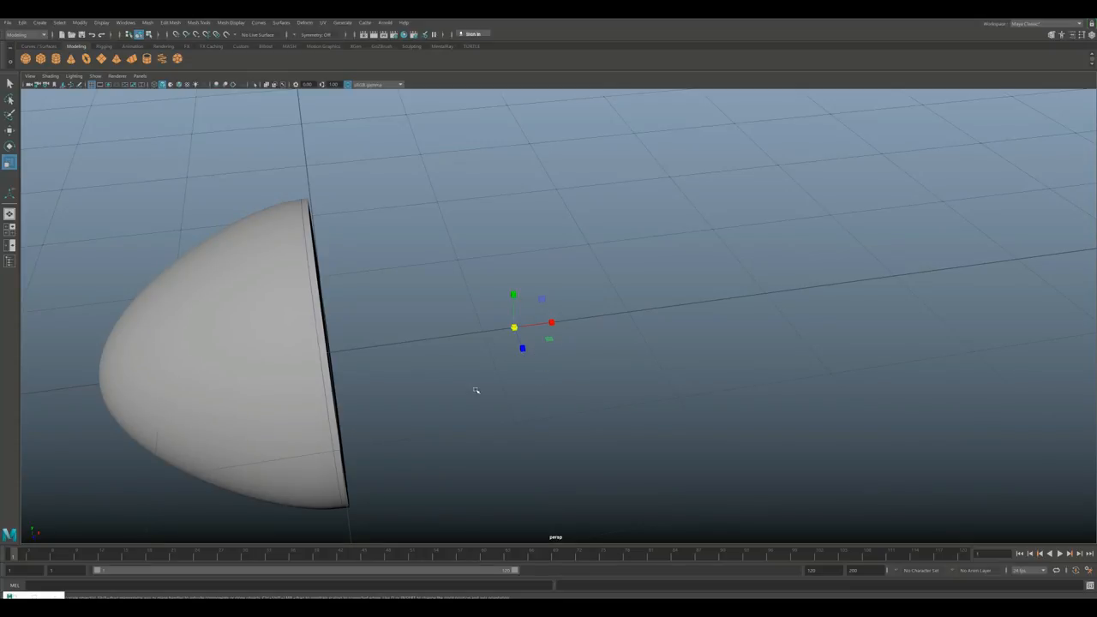
pyautogui.moveTo(518, 463)
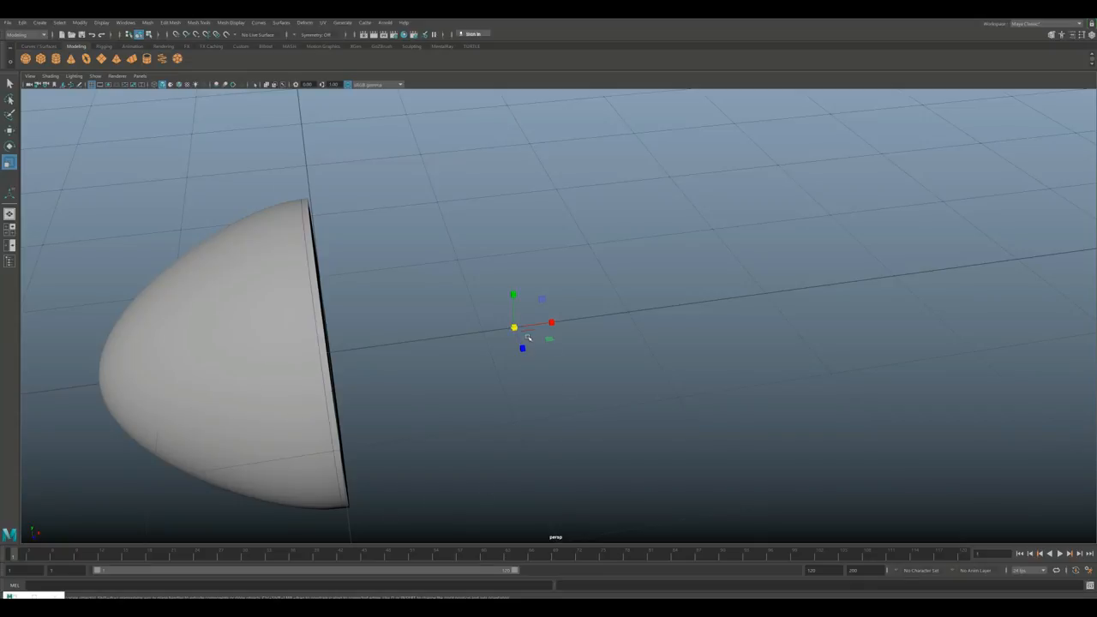
pyautogui.moveTo(466, 360)
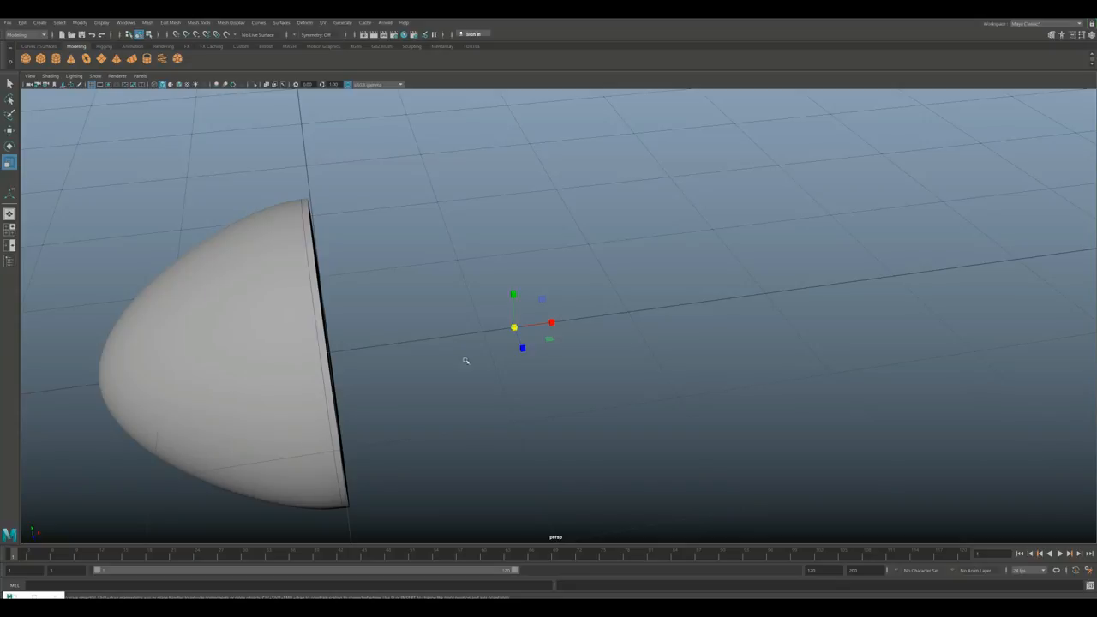
pyautogui.moveTo(579, 371)
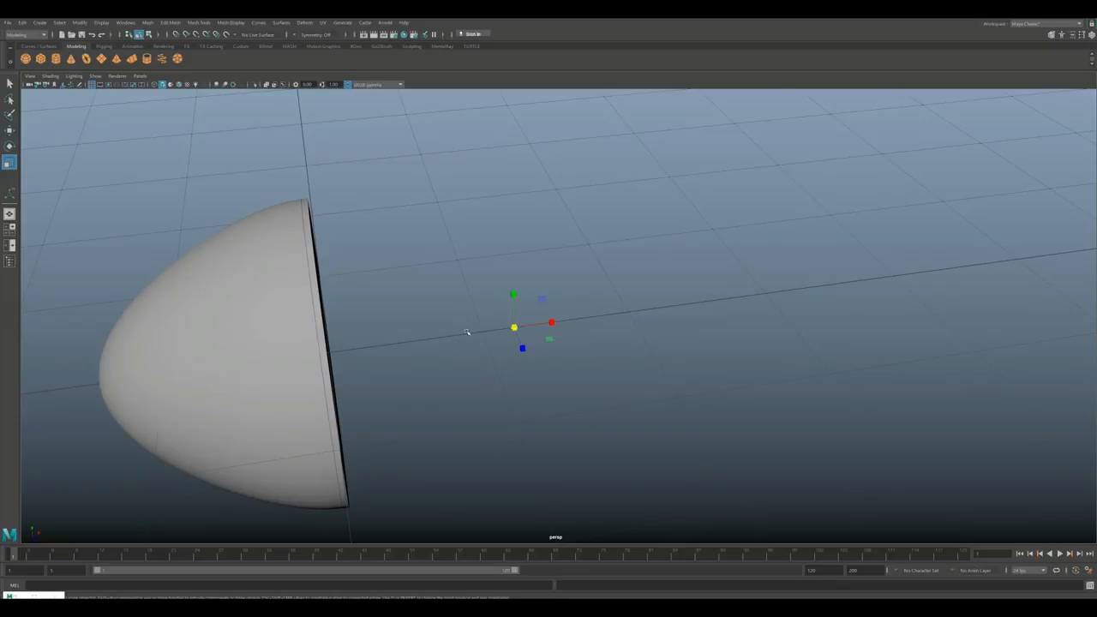
pyautogui.moveTo(562, 372)
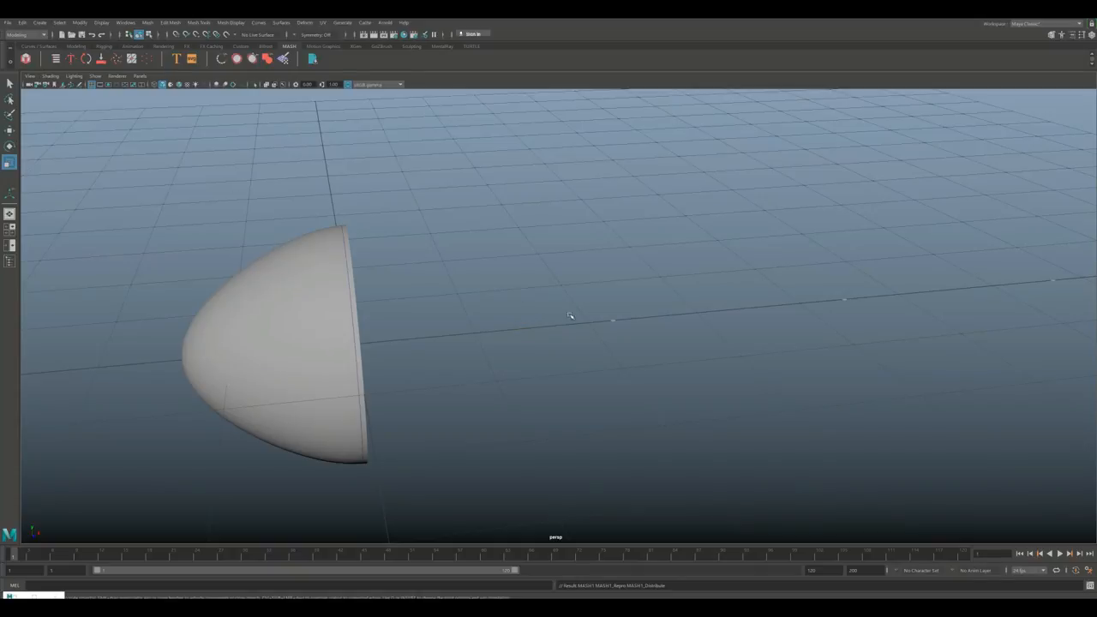
pyautogui.moveTo(353, 409)
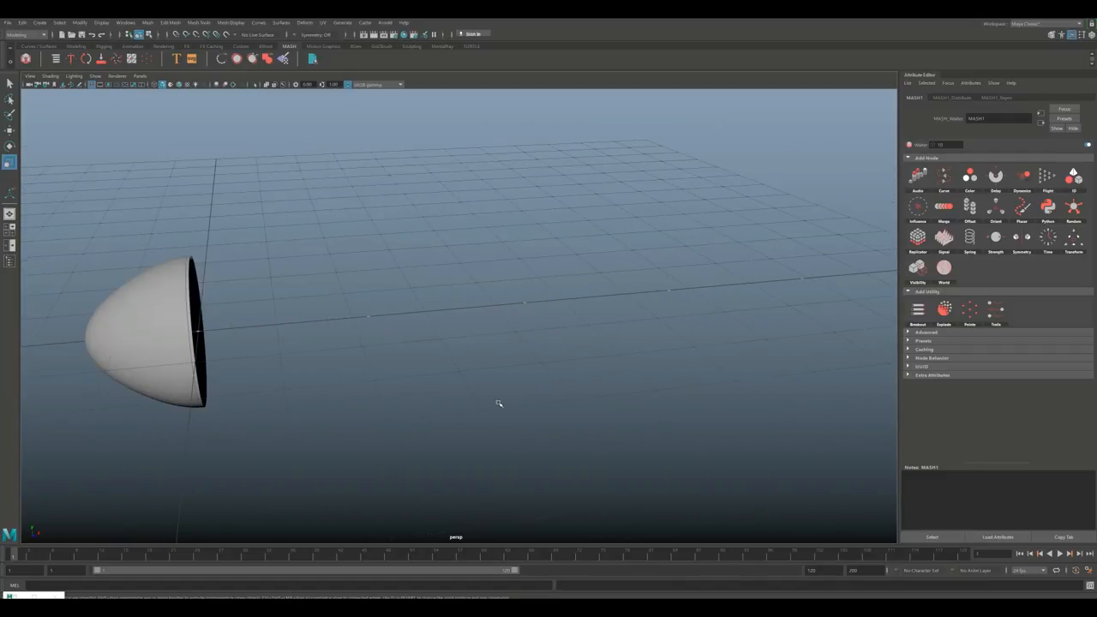
# - Show the Distribute node attributes of the MASH network and begin adding a Curve node
pyautogui.moveTo(498, 404); pyautogui.dragTo(633, 297)
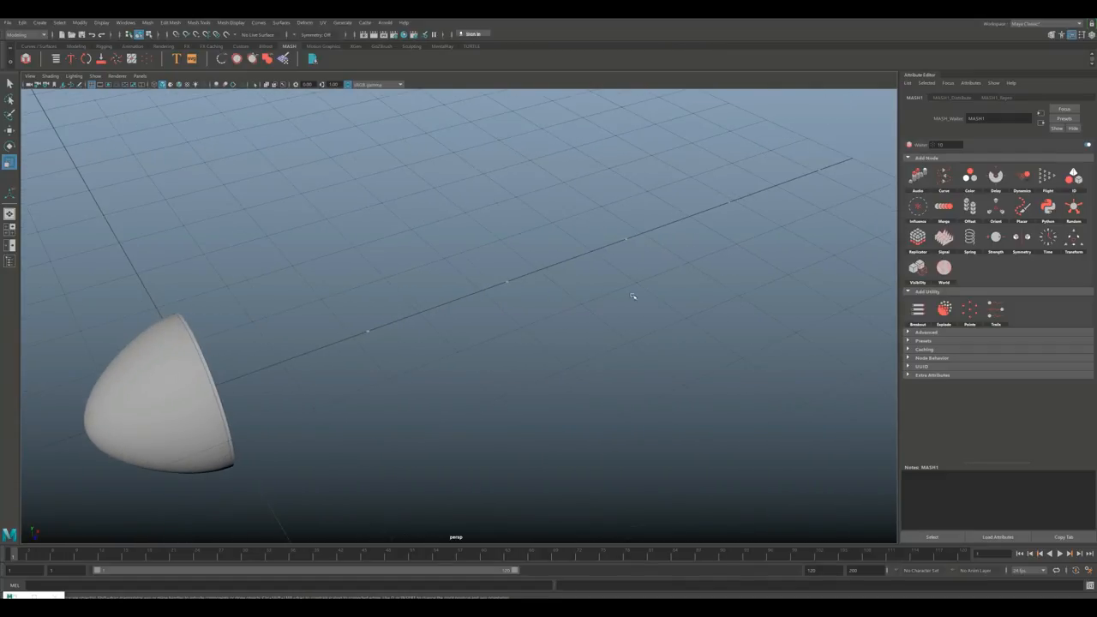
pyautogui.moveTo(696, 235)
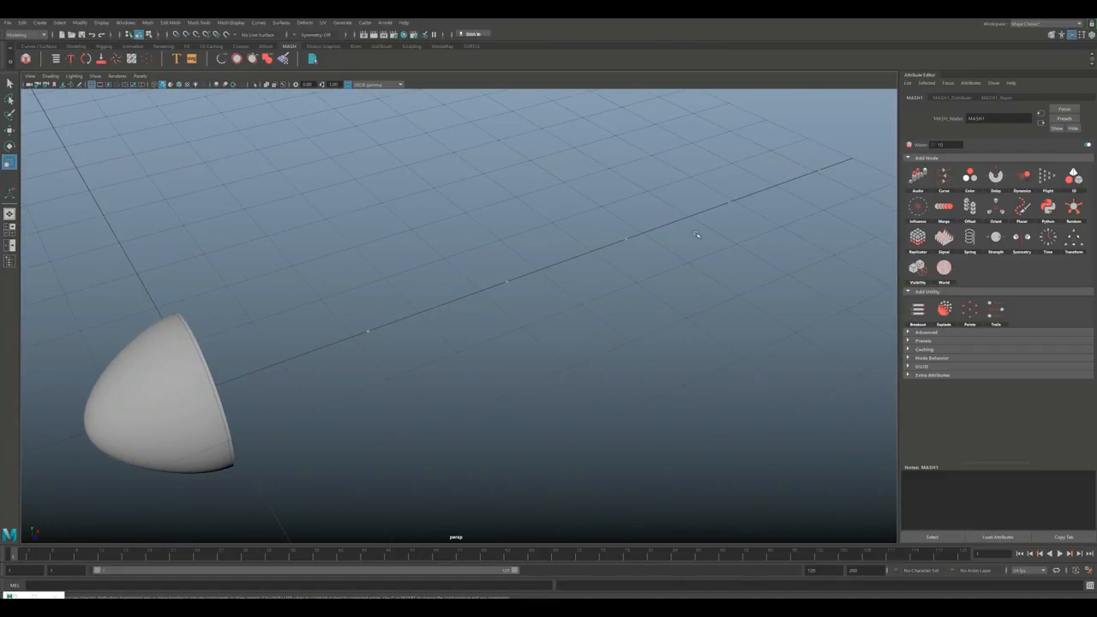
pyautogui.moveTo(694, 236); pyautogui.dragTo(572, 358)
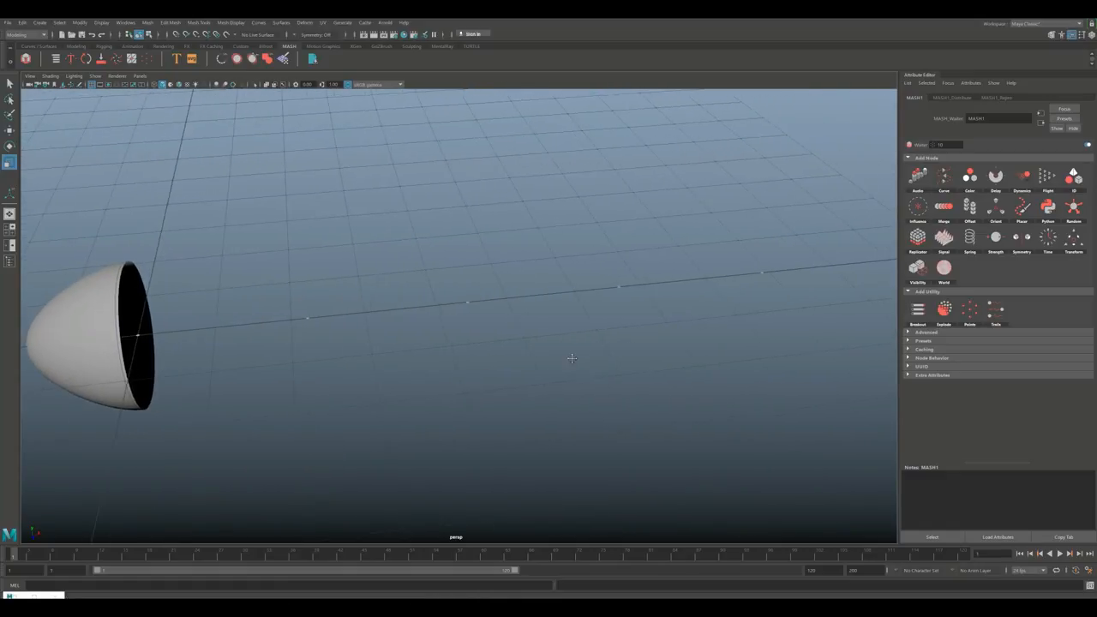
pyautogui.click(950, 96)
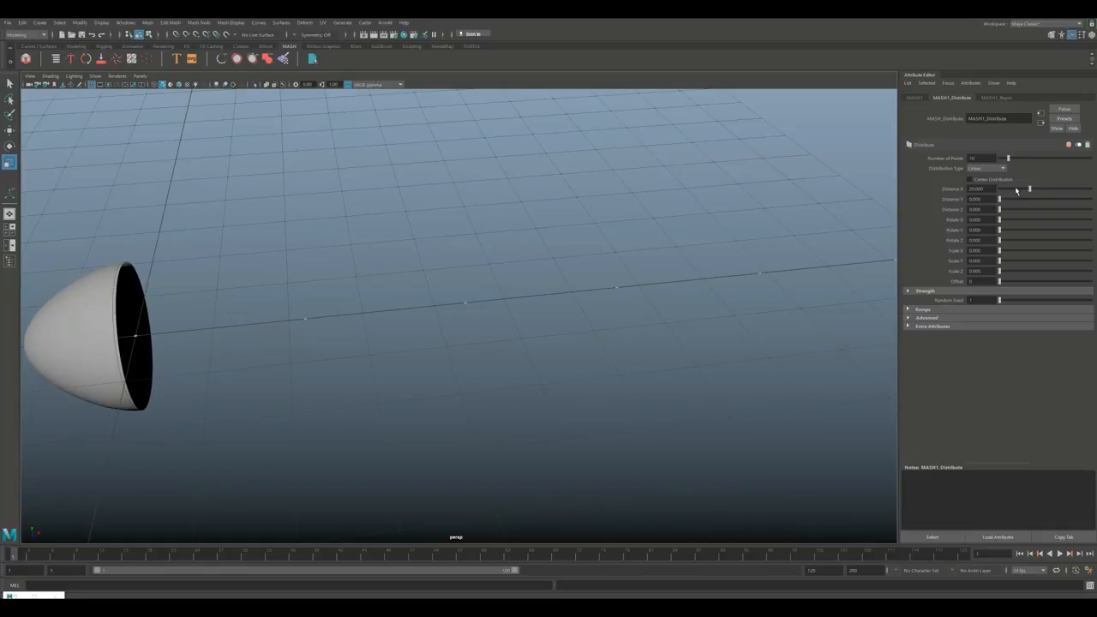
pyautogui.moveTo(1029, 189); pyautogui.dragTo(1003, 189)
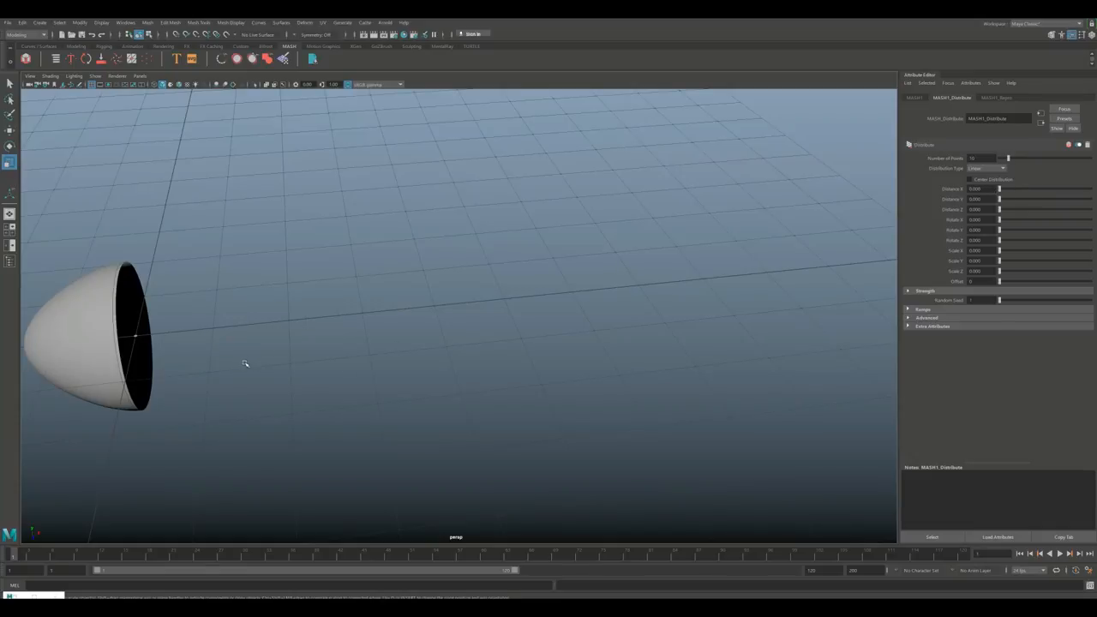
pyautogui.moveTo(247, 364); pyautogui.dragTo(412, 360)
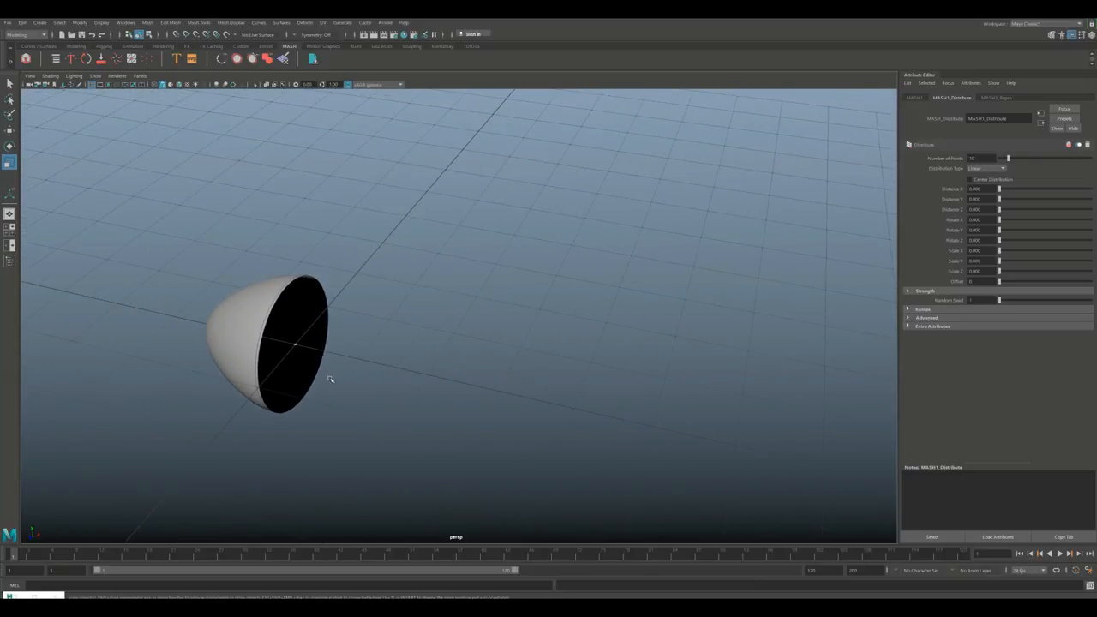
pyautogui.moveTo(356, 398)
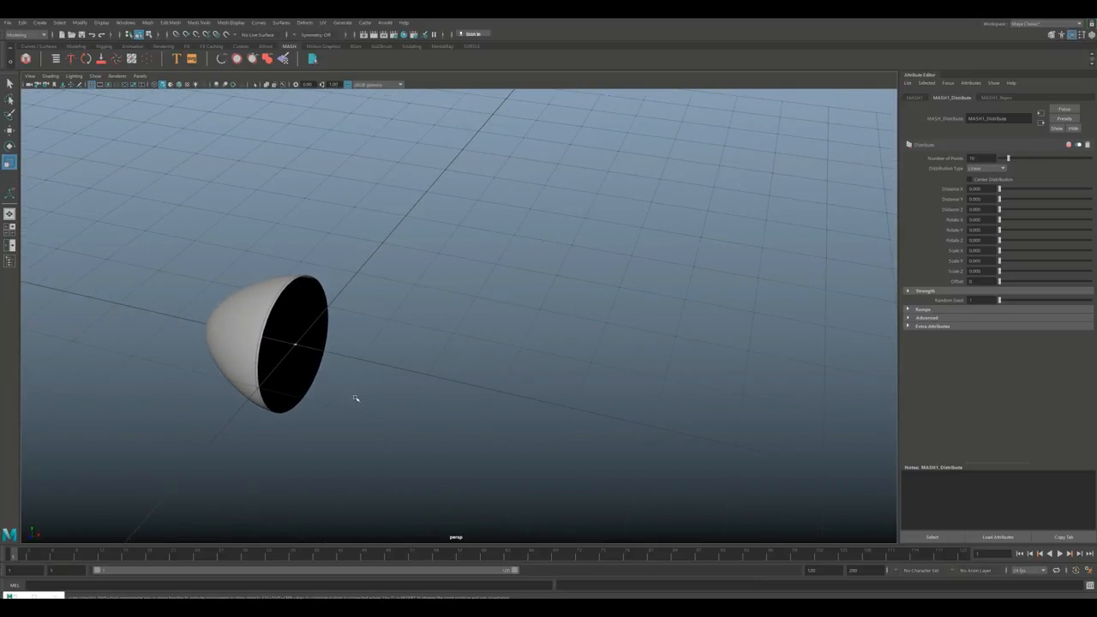
pyautogui.moveTo(311, 384)
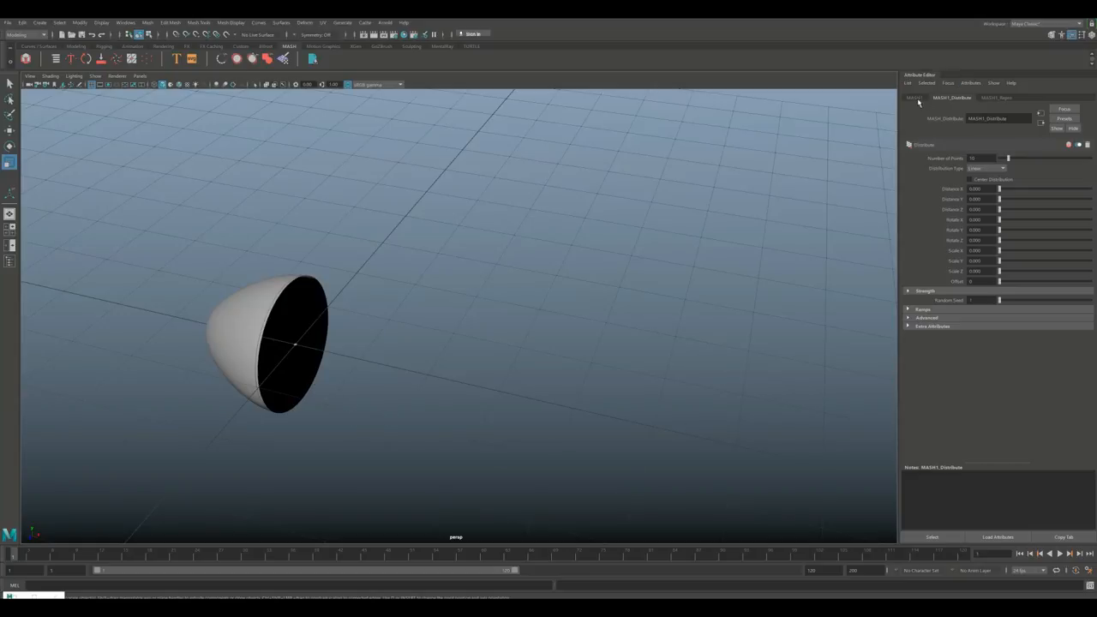
pyautogui.click(916, 96)
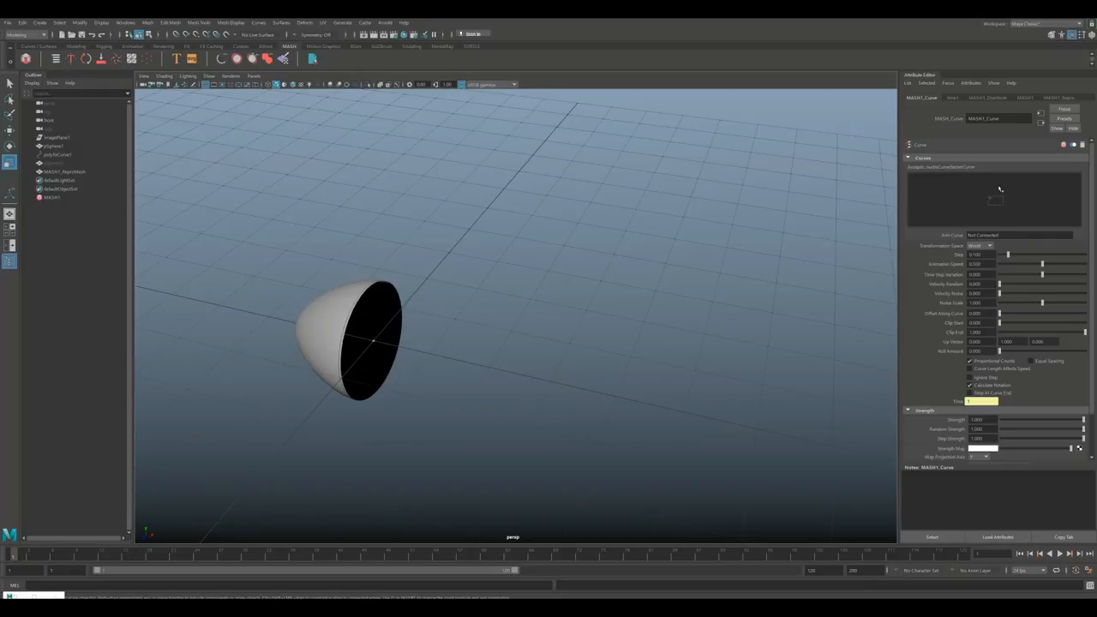
# - Attach the seam curve as the Curve node's input so the rivet copies follow it
pyautogui.click(54, 154)
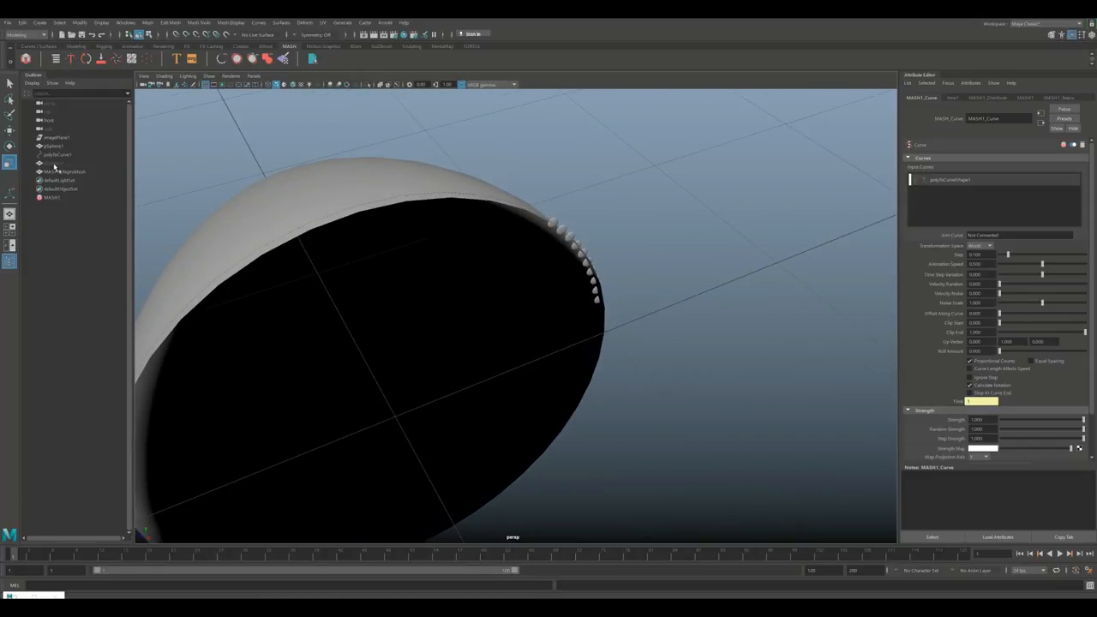
pyautogui.click(55, 162)
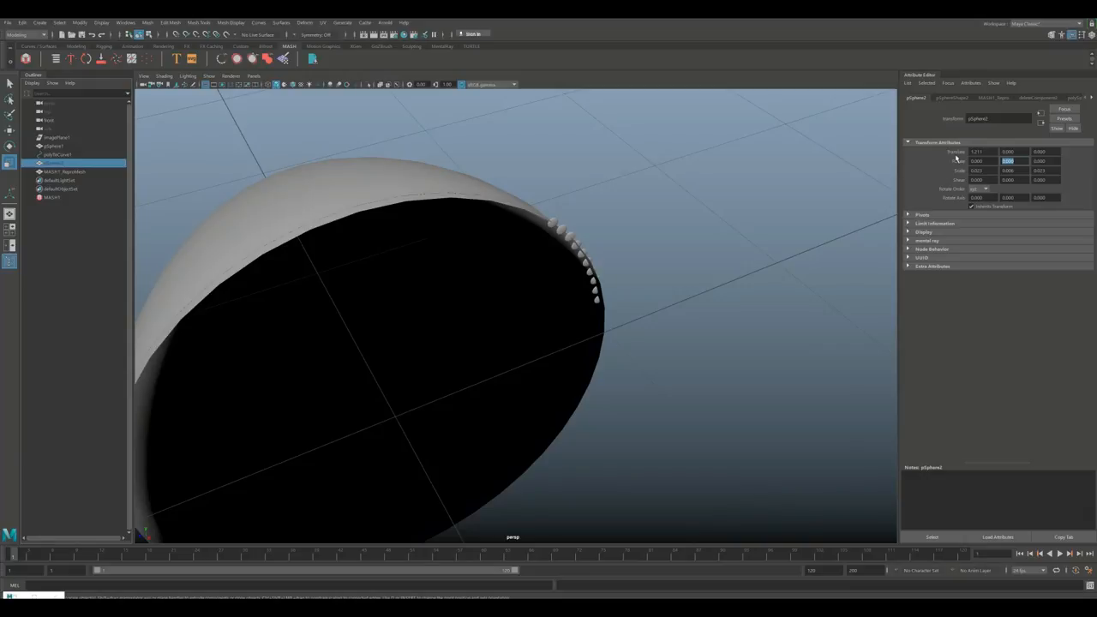
# - Scale the source rivet down so small studs line the seam, viewed from further back
pyautogui.click(1010, 162)
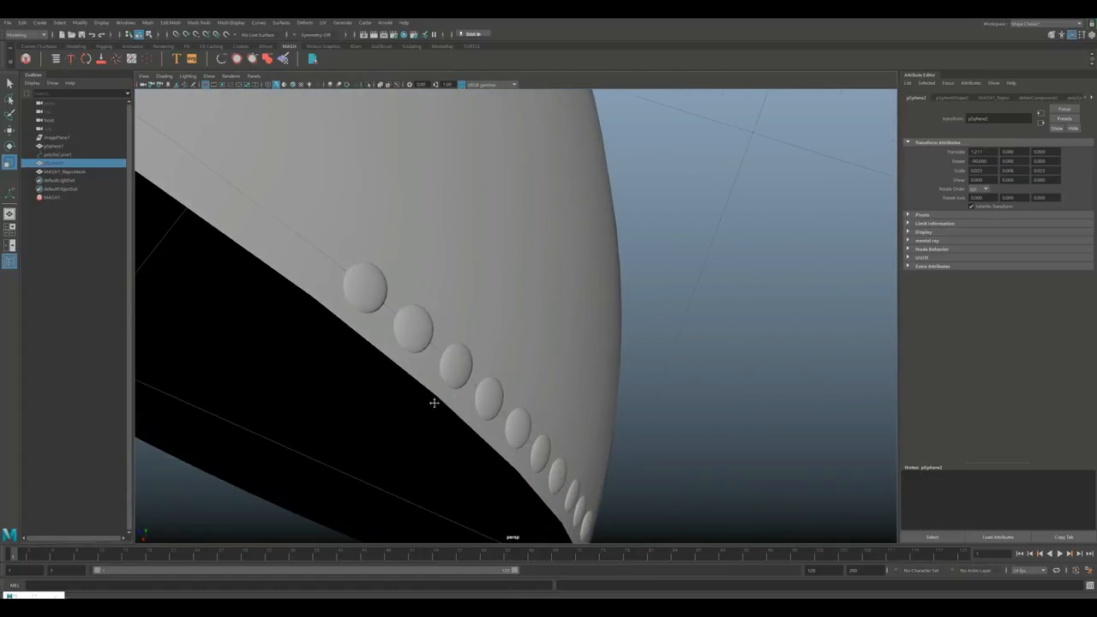
pyautogui.moveTo(436, 403); pyautogui.dragTo(476, 375)
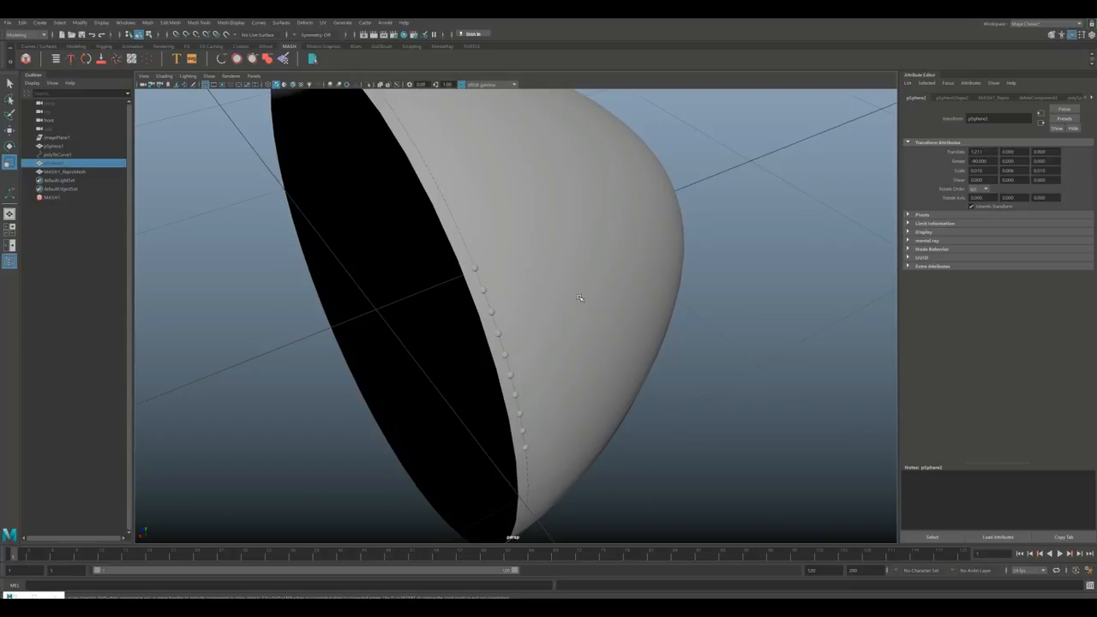
pyautogui.moveTo(192, 312)
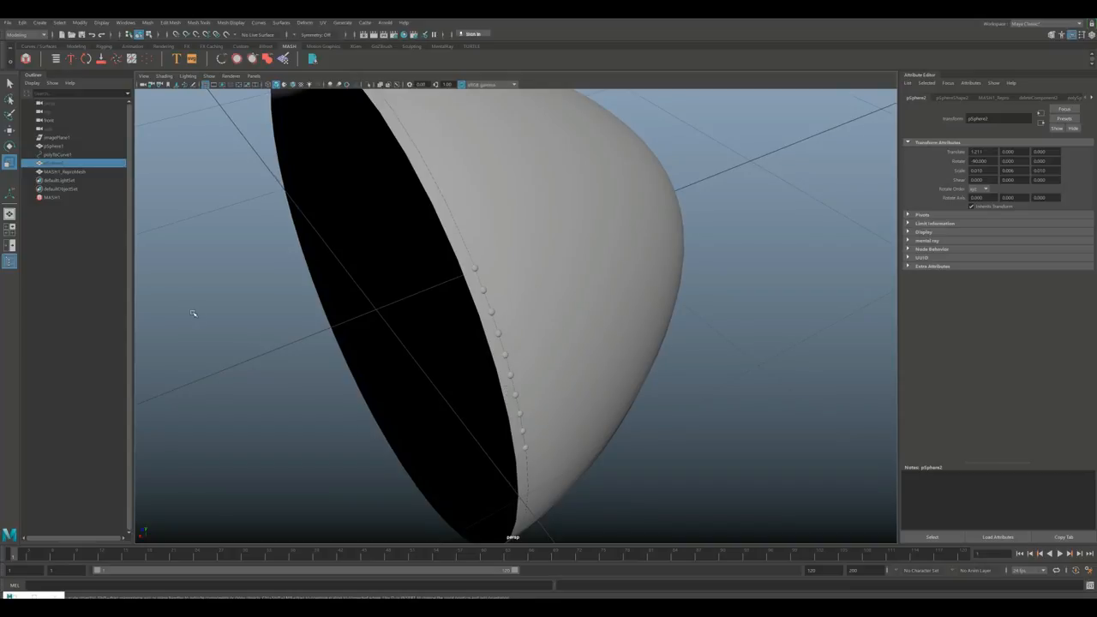
# - Bring up the Curve and Distribute node settings to raise the number of points
pyautogui.click(51, 197)
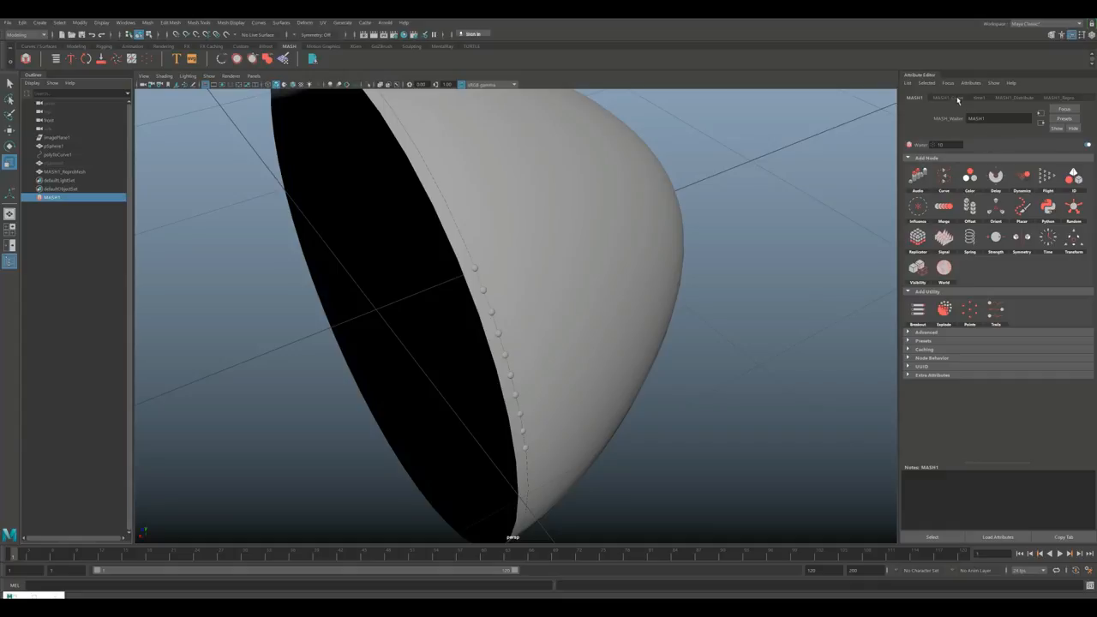
pyautogui.click(947, 96)
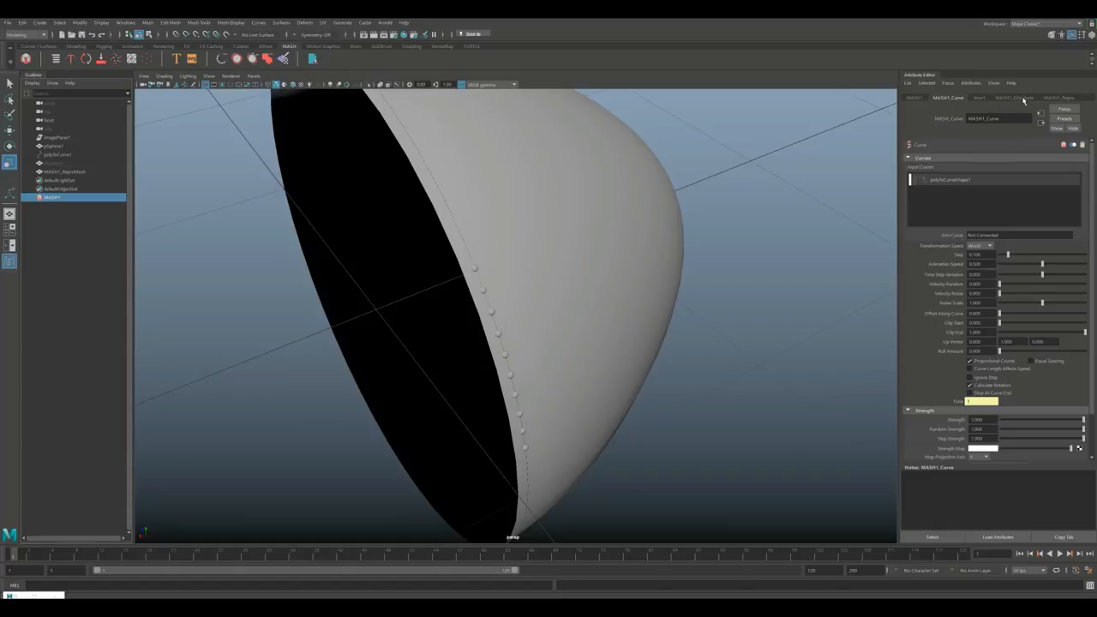
pyautogui.click(1015, 96)
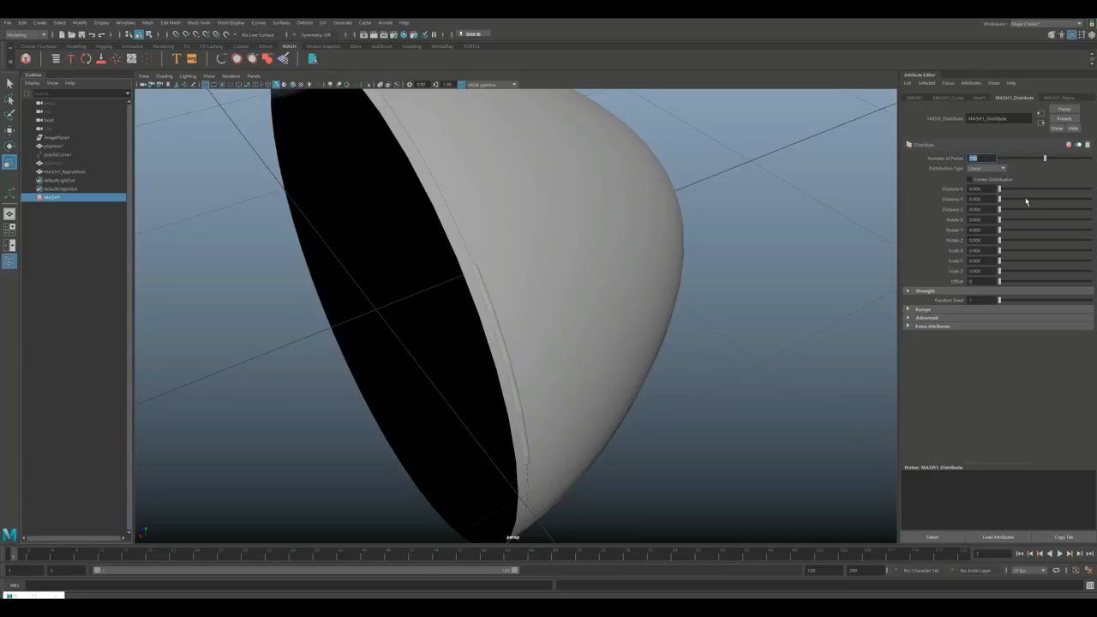
pyautogui.moveTo(683, 453)
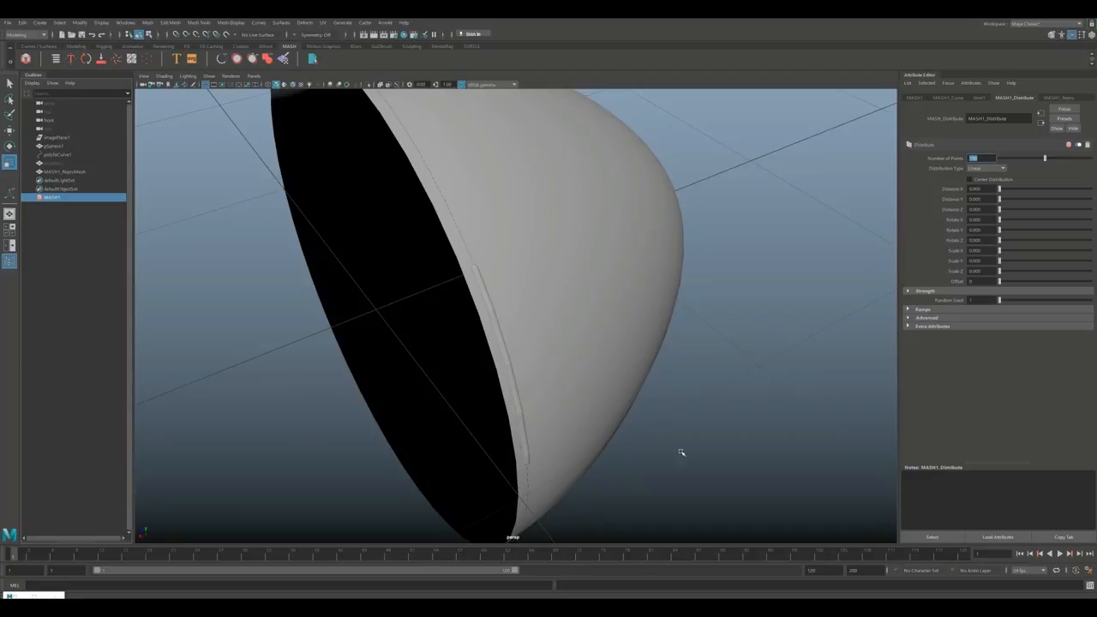
pyautogui.moveTo(971, 102)
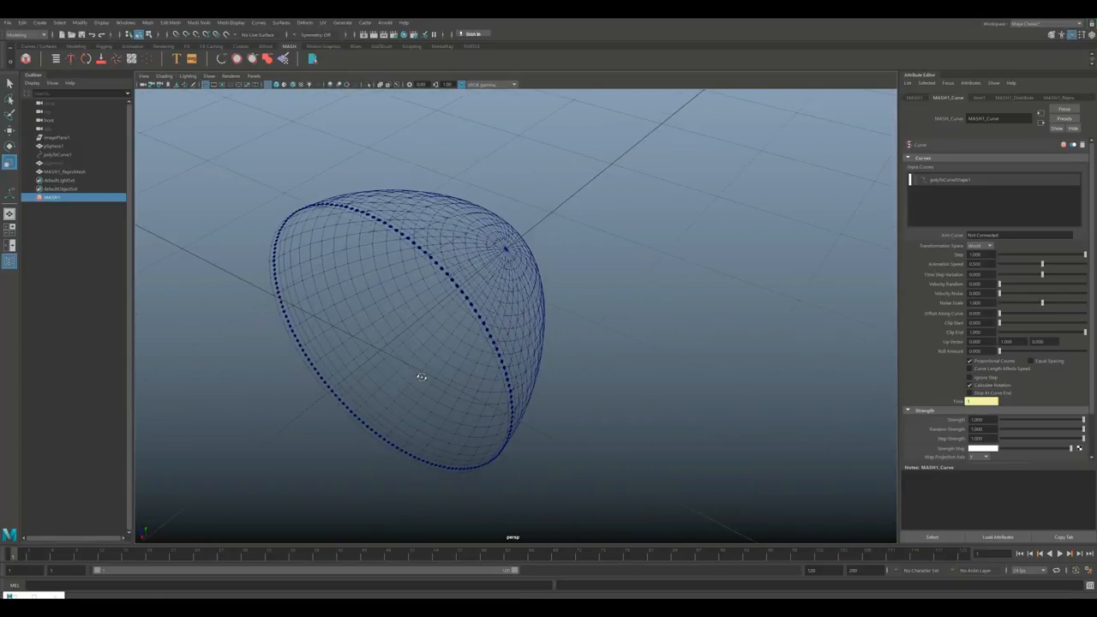
# - Clear the selection and inspect the shaded nose cone with its dense ring of rivets
pyautogui.moveTo(421, 377); pyautogui.dragTo(353, 382)
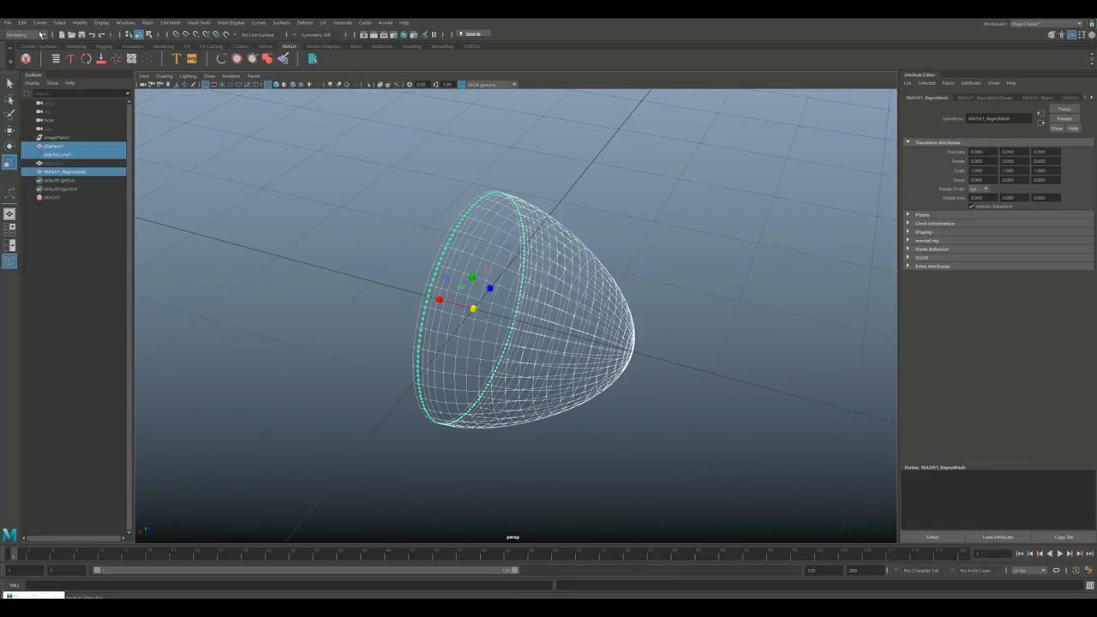
pyautogui.click(21, 20)
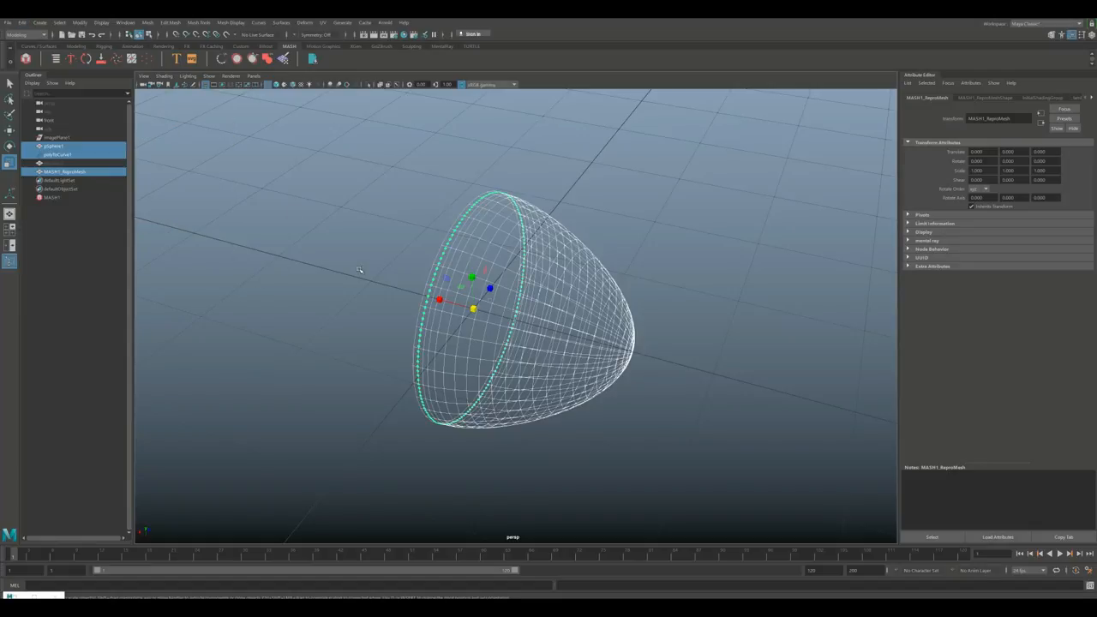
pyautogui.click(53, 146)
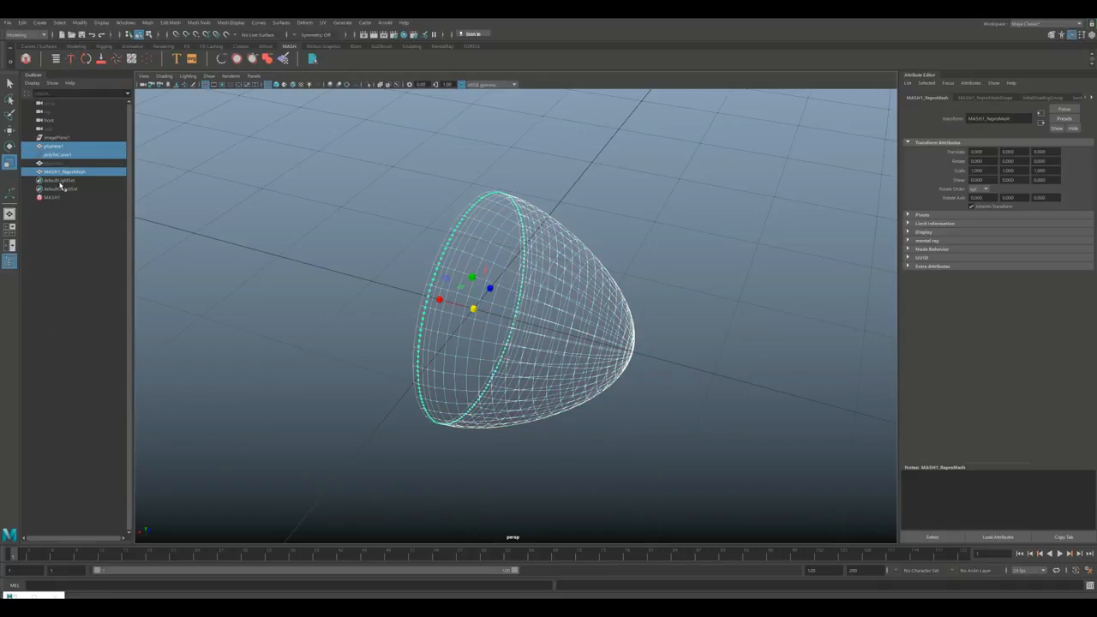
pyautogui.click(58, 154)
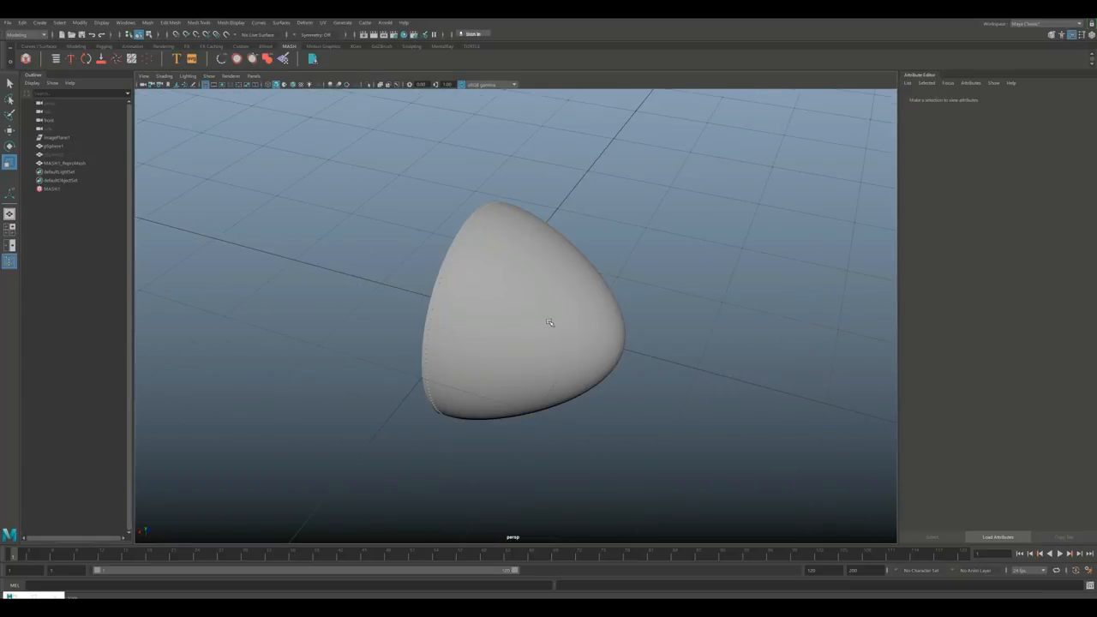
pyautogui.moveTo(548, 322); pyautogui.dragTo(535, 343)
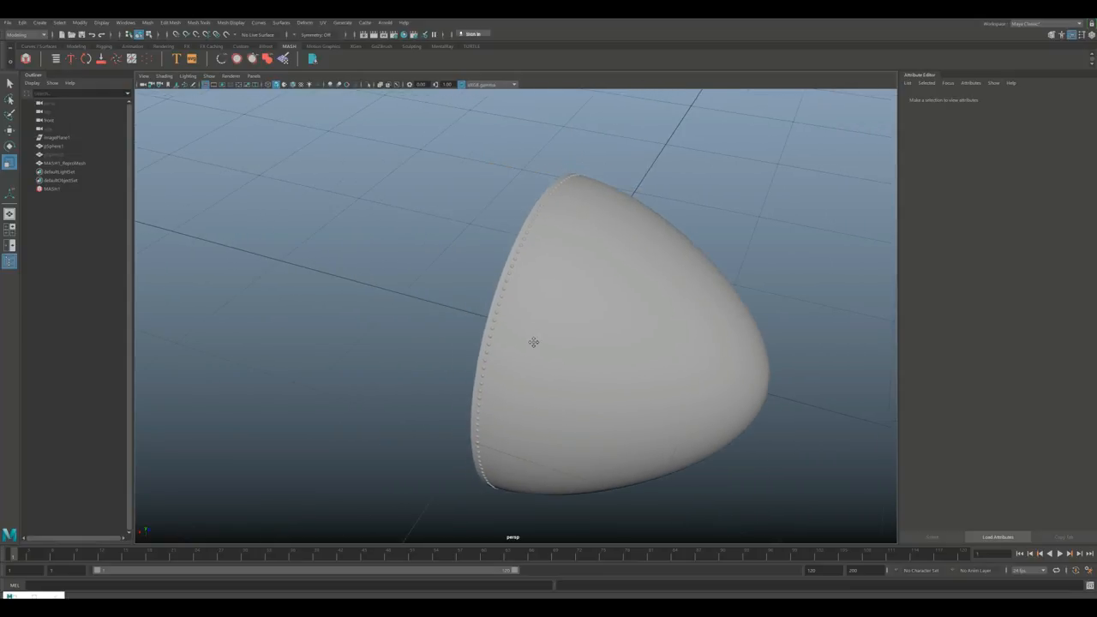